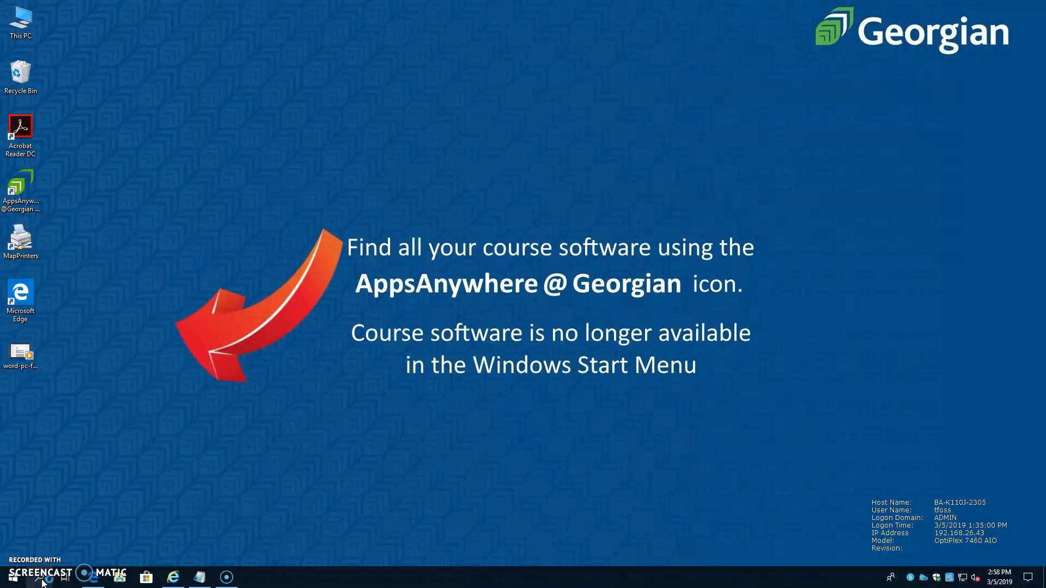
Start Word and create a new blank document for the paper.
left_click(252, 578)
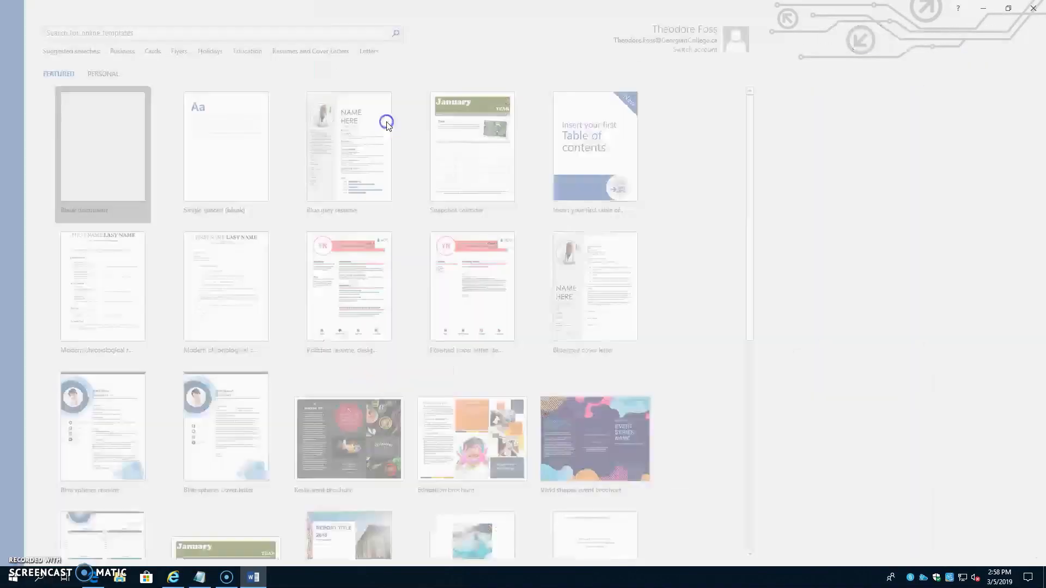
left_click(101, 157)
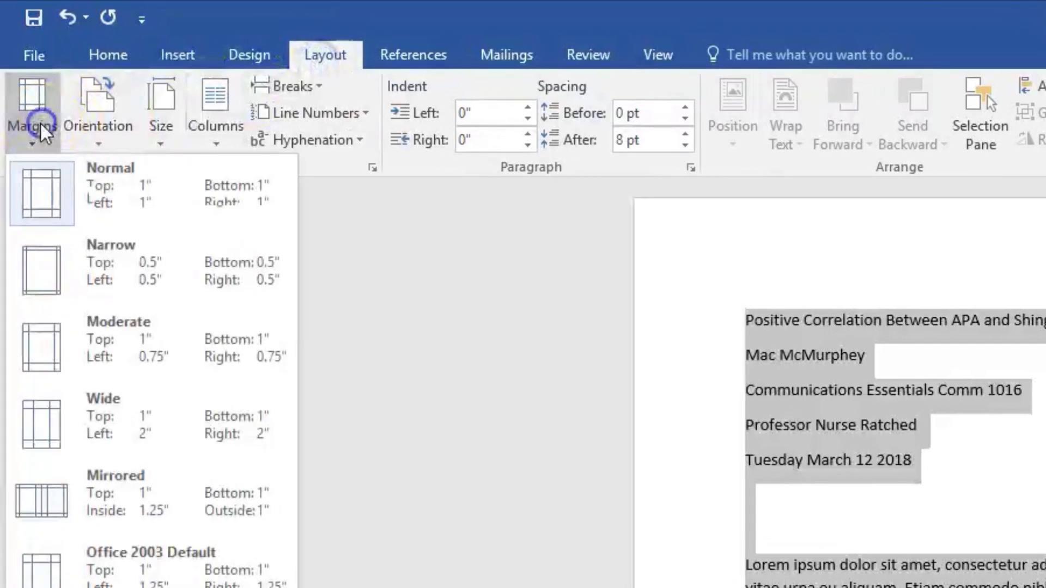
mouse_move(109, 220)
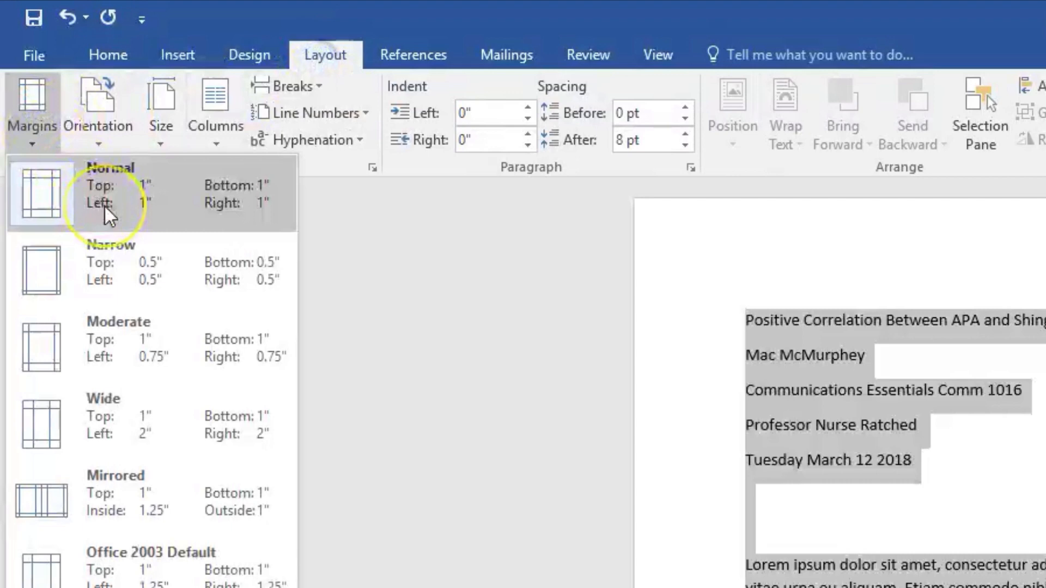
Apply Normal 1-inch margins and set the whole paper in Times New Roman 12 point.
left_click(107, 54)
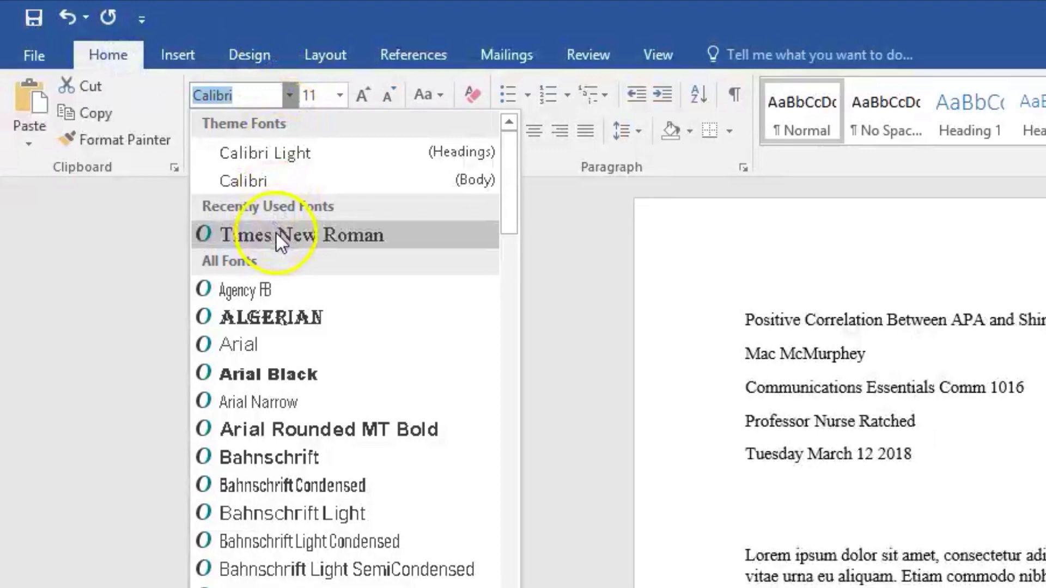
left_click(340, 95)
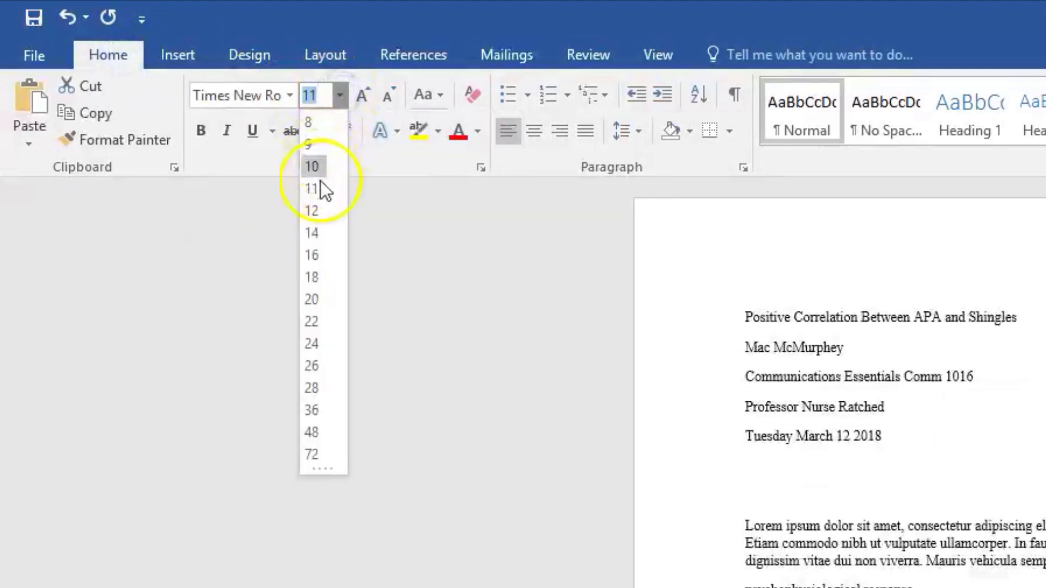
left_click(311, 211)
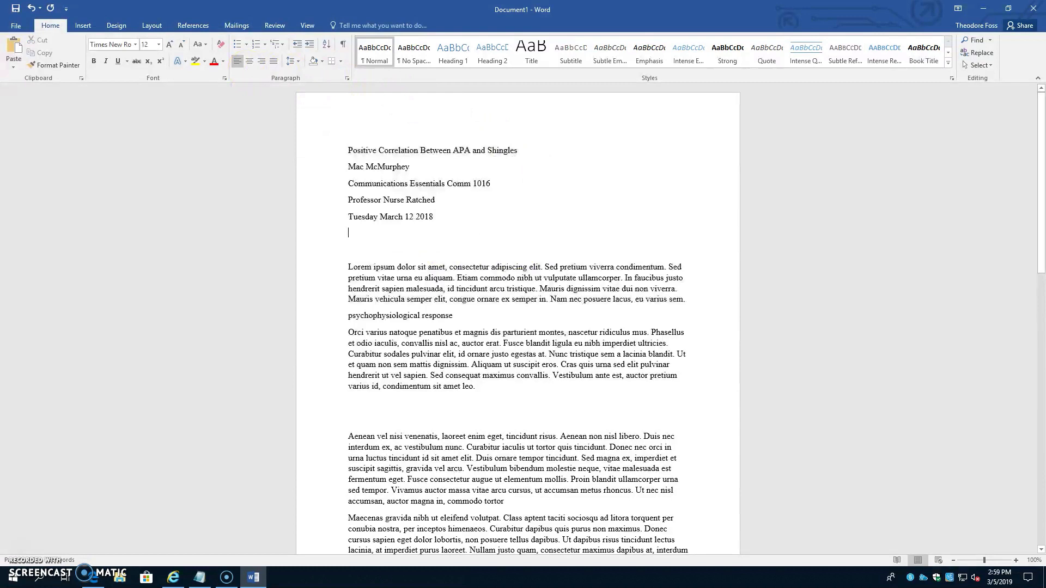
Select the paper title line and copy it for use in the header.
left_click(348, 233)
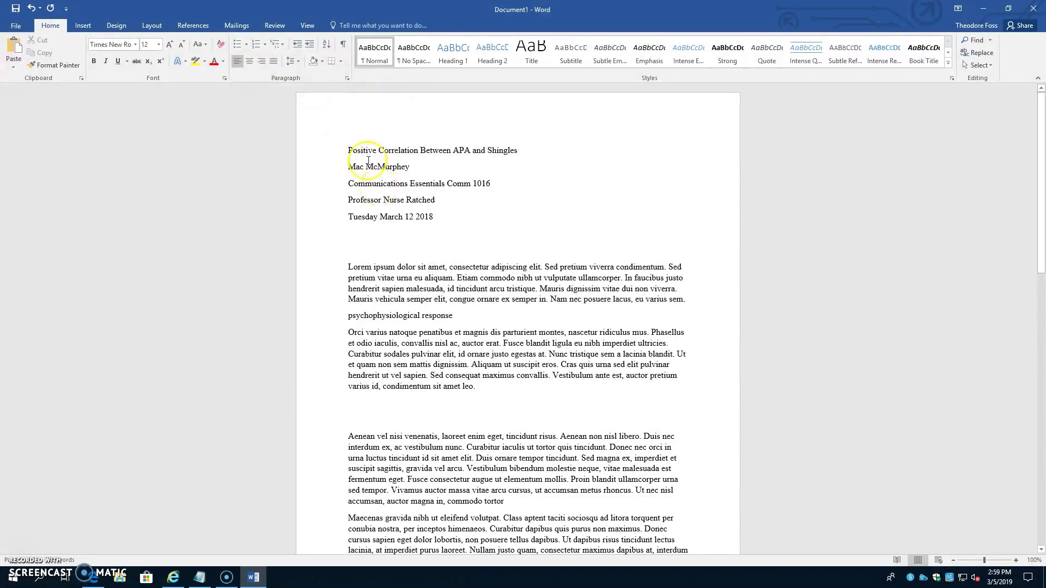
left_click(82, 25)
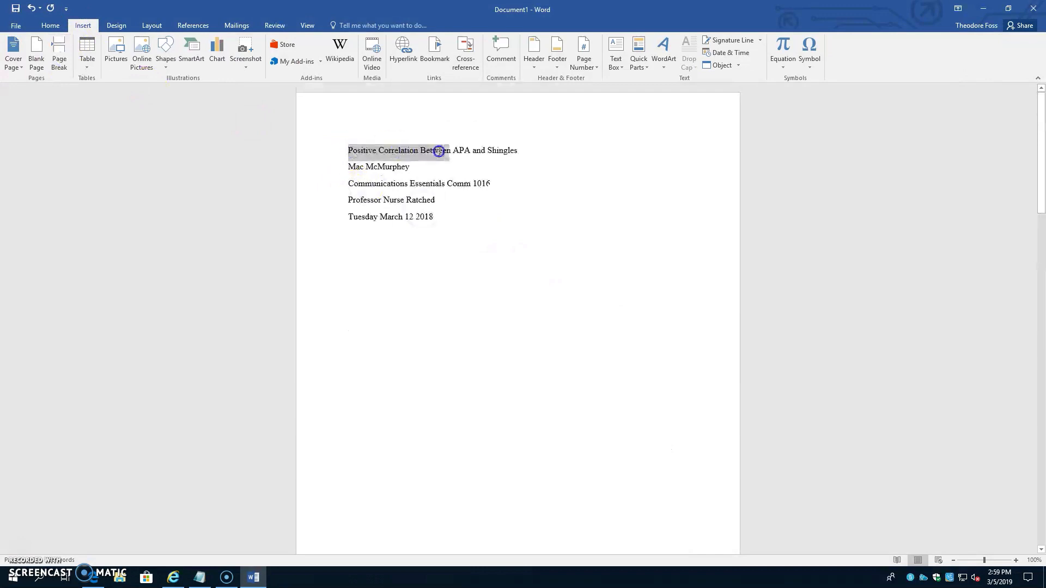
key("cmd+c")
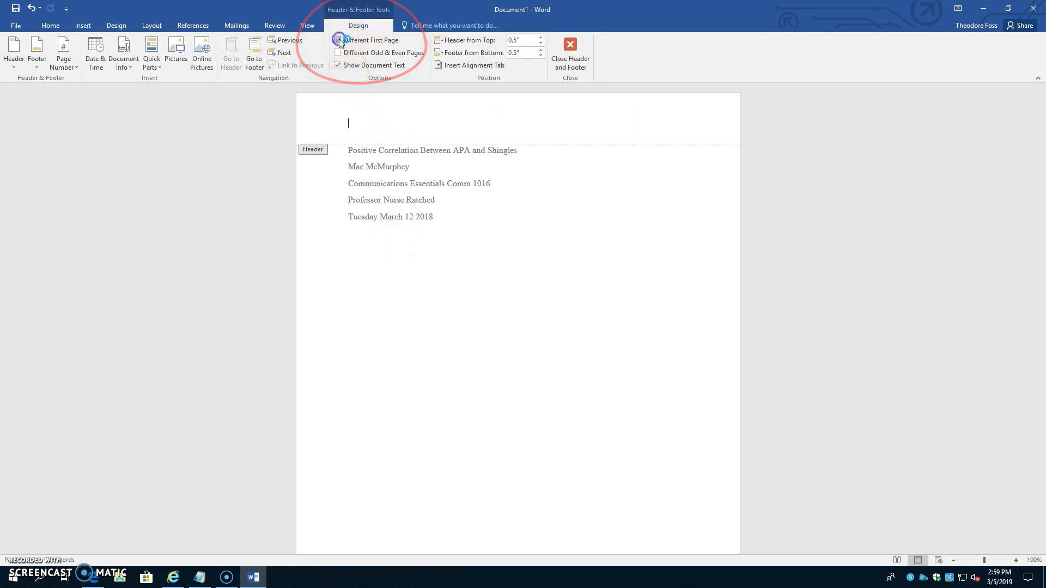
Enable Different First Page and paste the copied title into the first-page header.
left_click(336, 39)
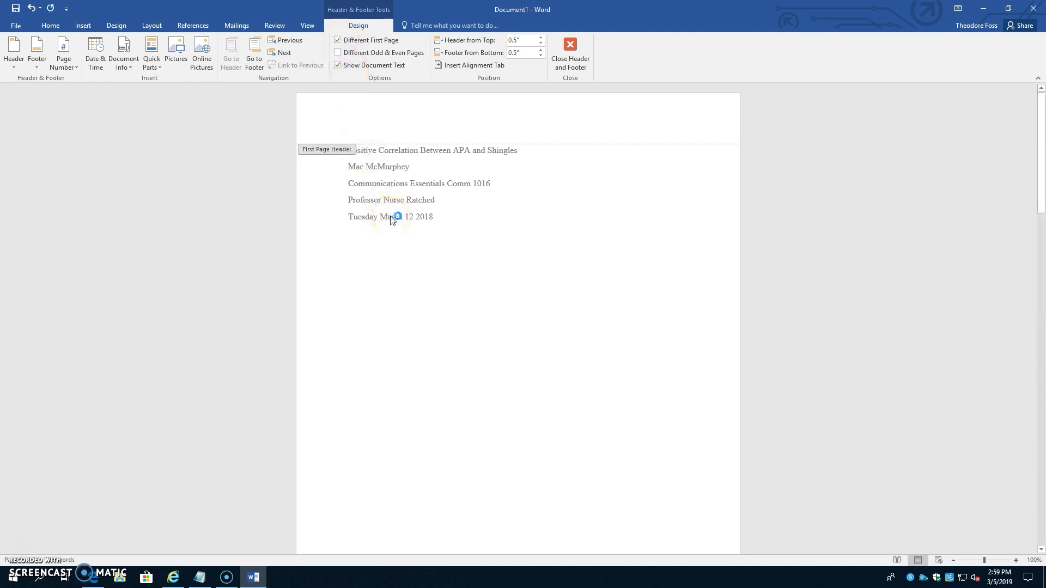
key("ctrl+v")
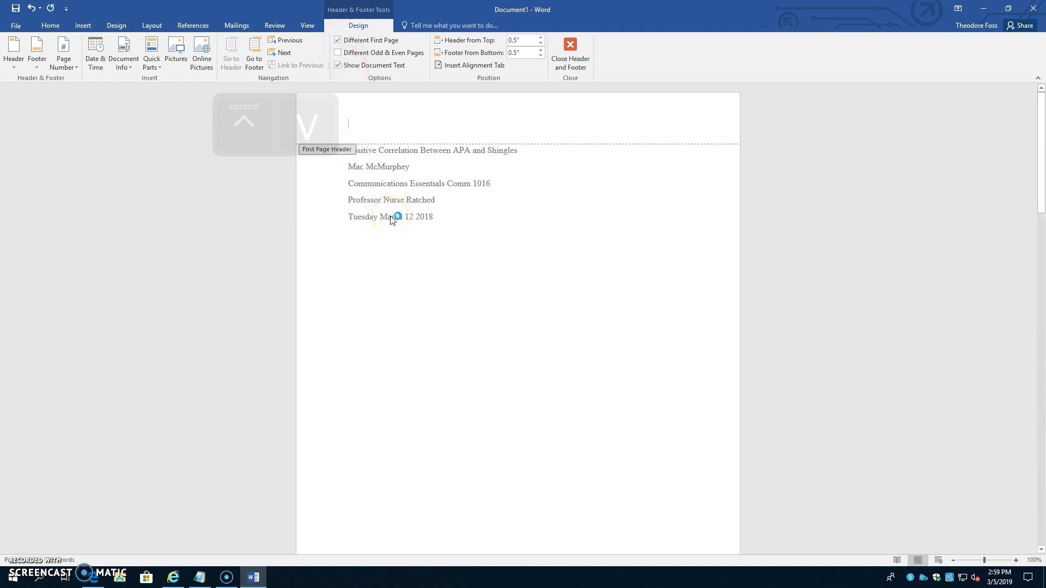
key("ctrl+v")
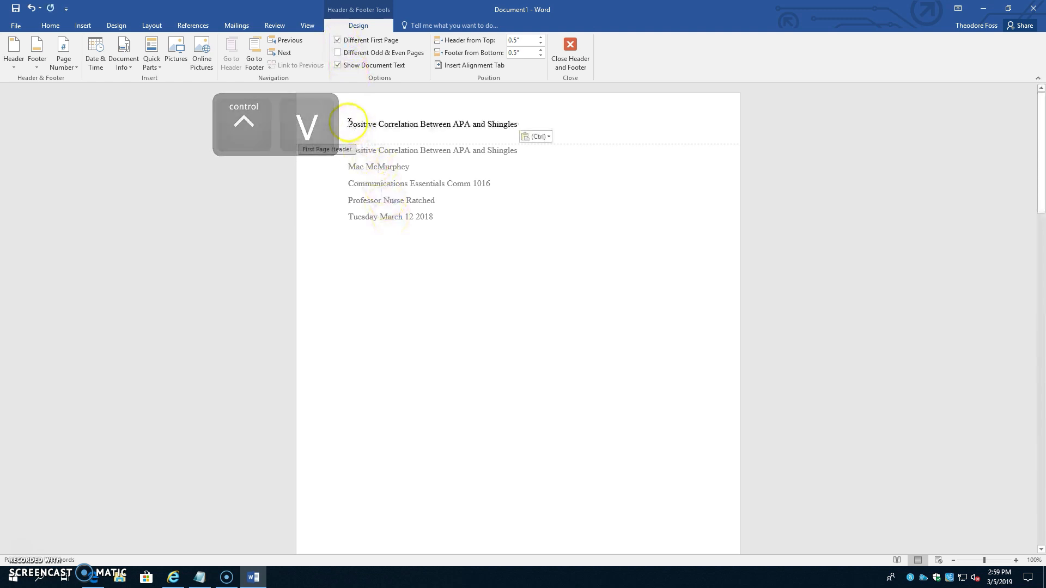
key("ctrl+v")
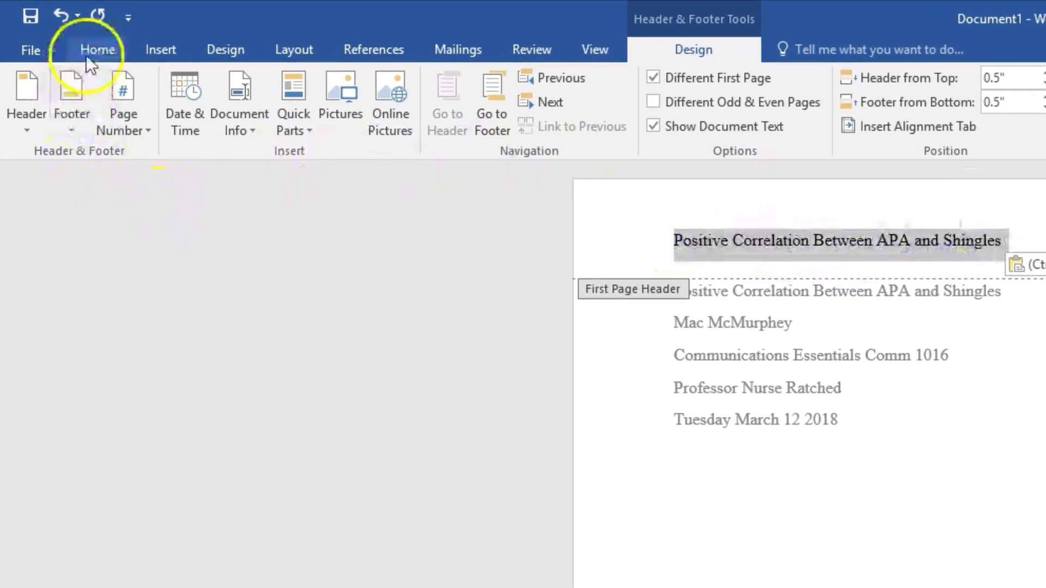
Make the header title UPPERCASE and prefix it with 'Running head: ', then move to the right edge.
left_click(422, 96)
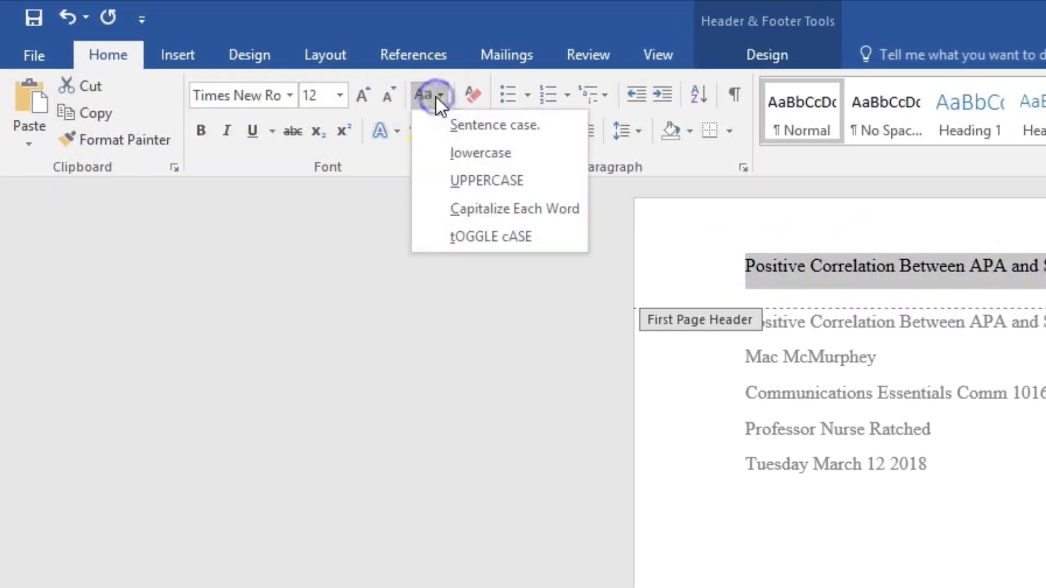
left_click(487, 180)
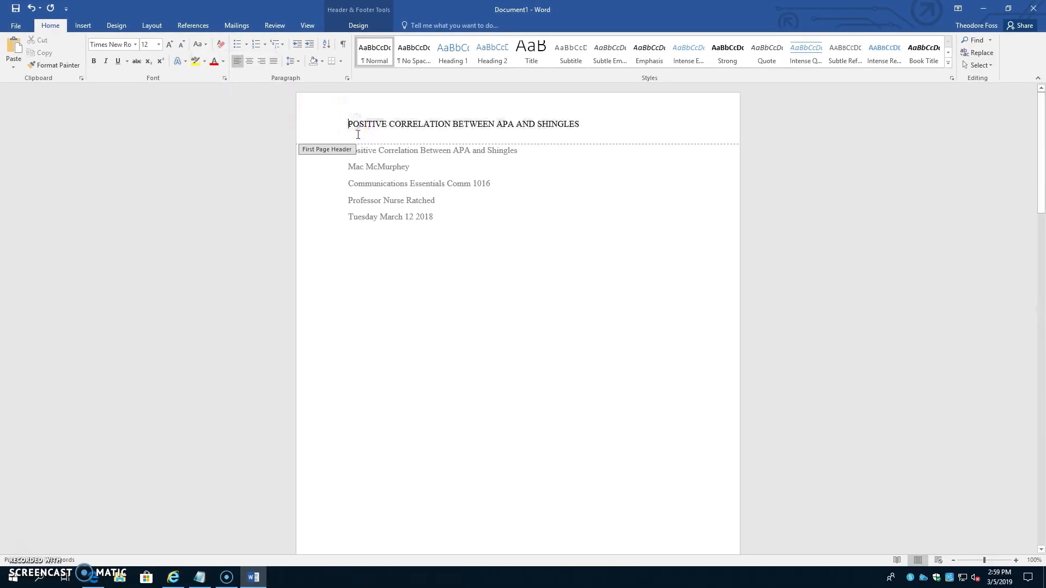
type("Running head:")
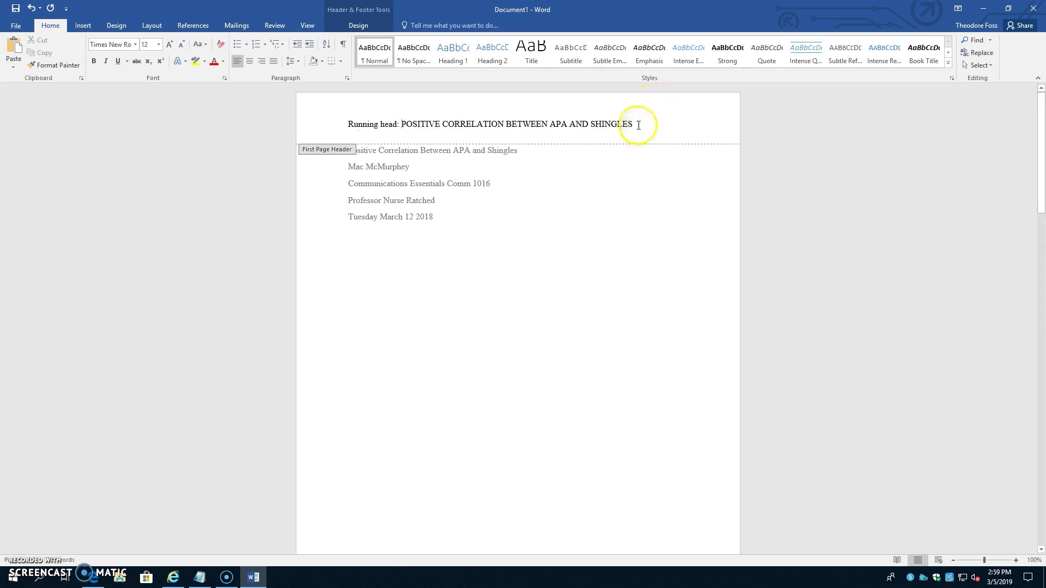
key("tab")
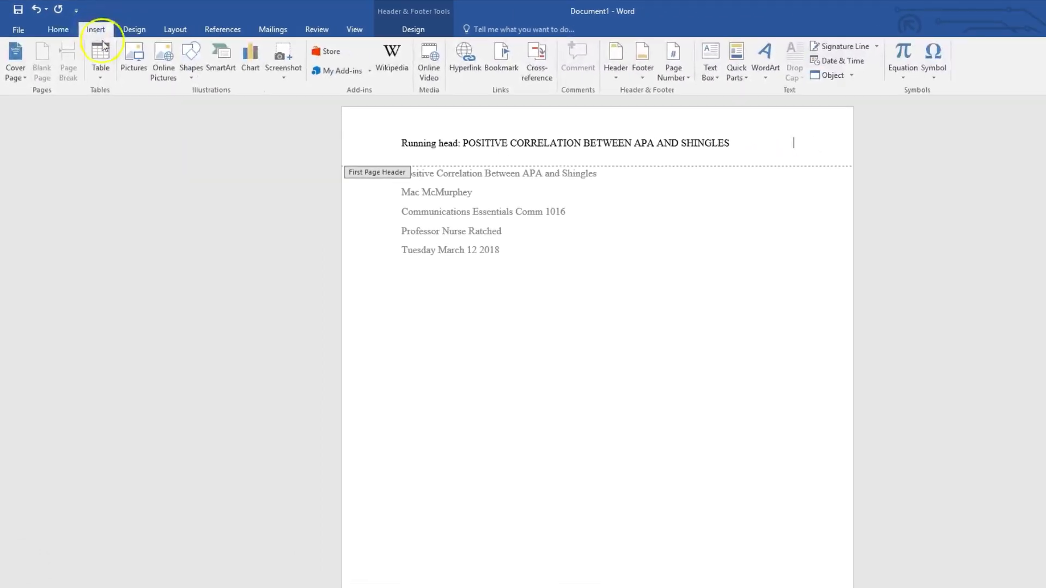
Insert a plain page number 1 at the current position in the header.
left_click(584, 51)
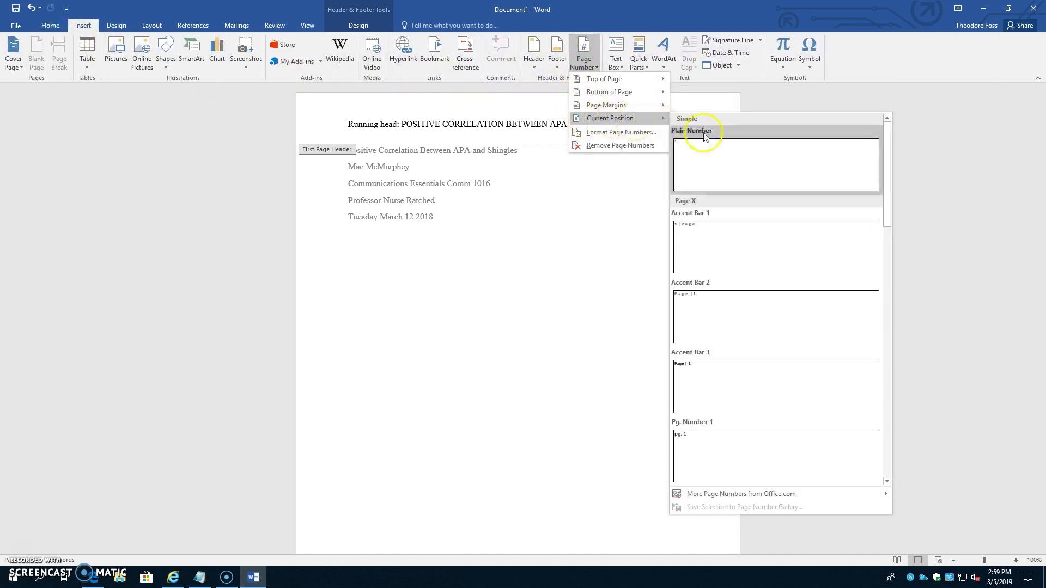
left_click(698, 140)
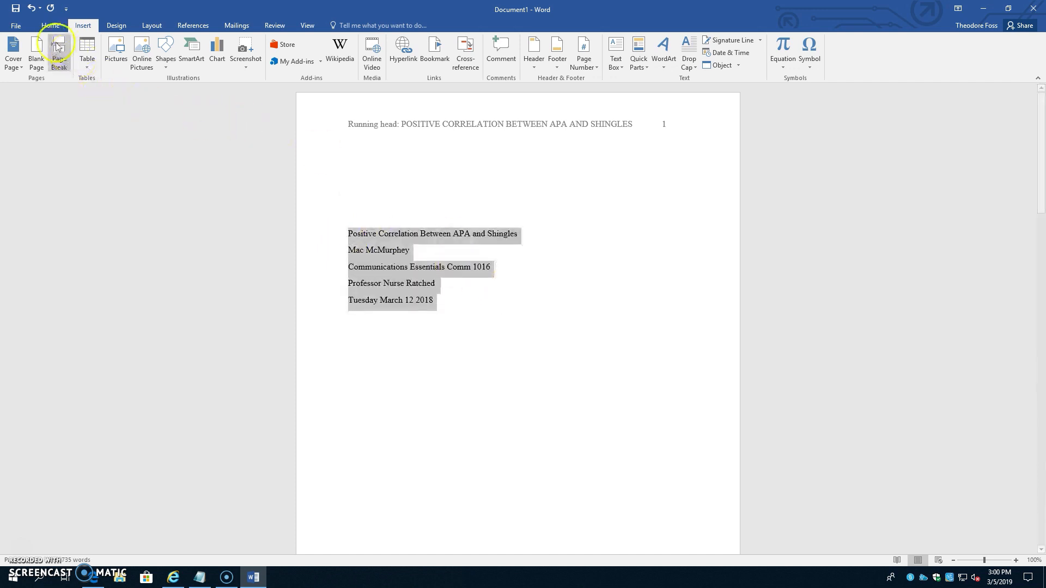
Center the selected title-page lines from the Home paragraph tools.
left_click(50, 25)
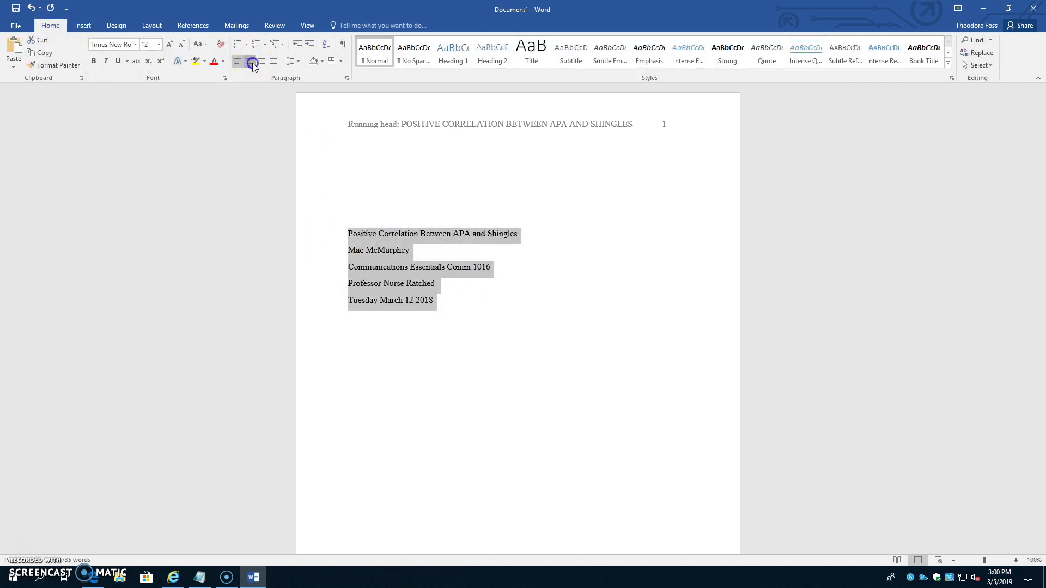
left_click(257, 61)
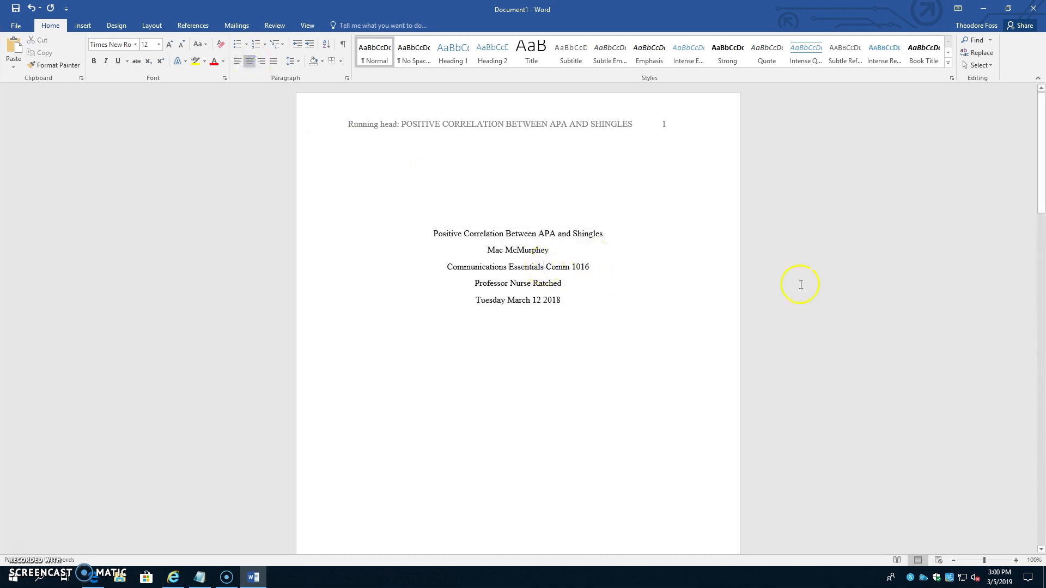
mouse_move(806, 206)
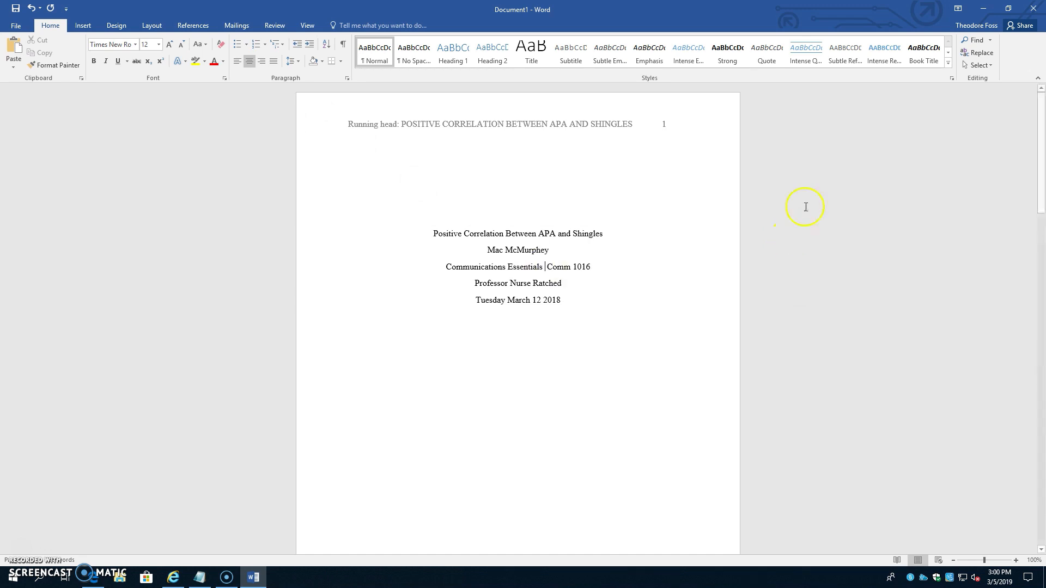
Insert an En Dash special character between Communications Essentials and Comm 1016.
left_click(83, 25)
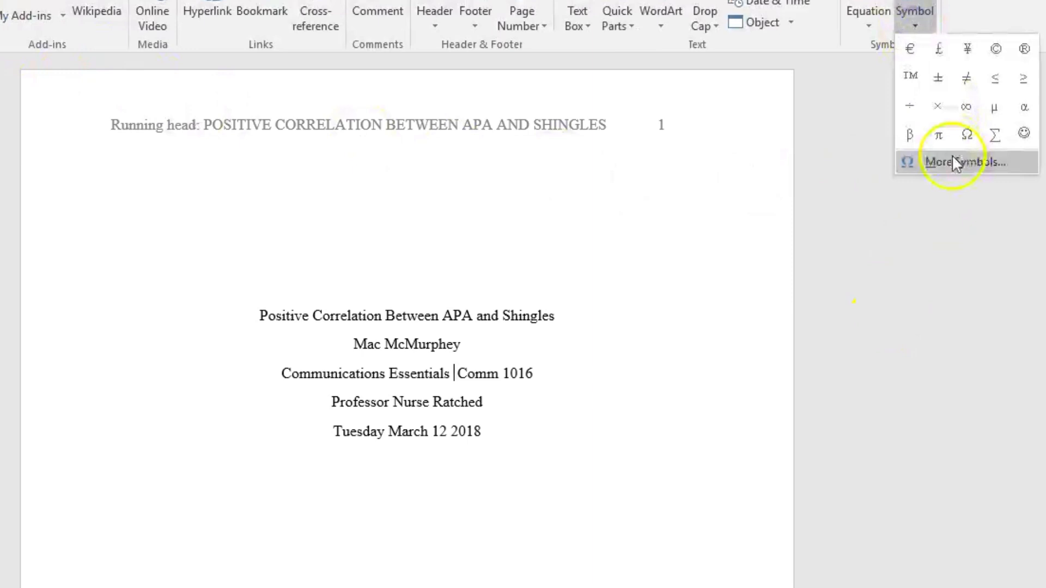
left_click(955, 161)
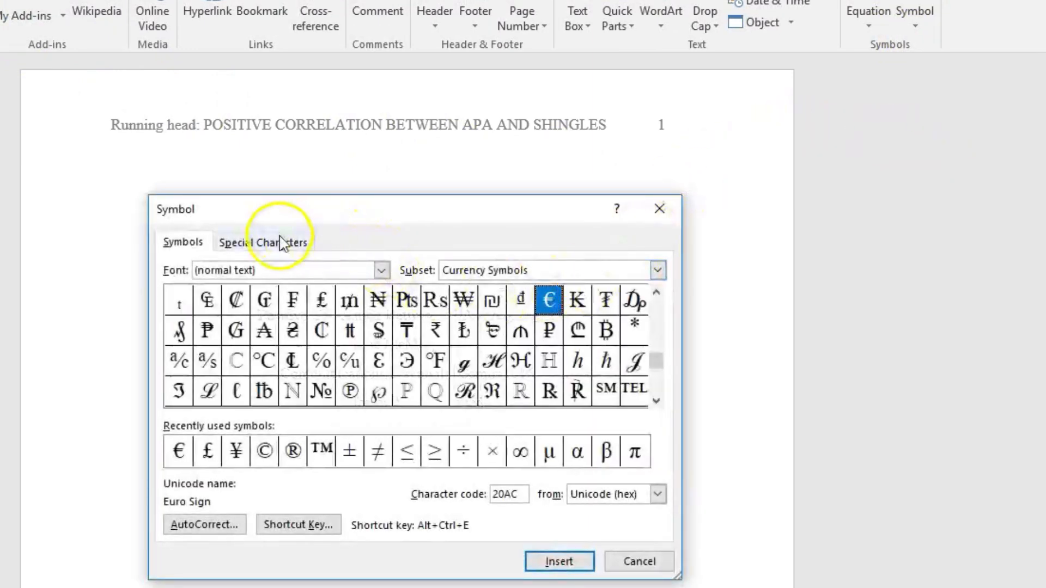
left_click(264, 242)
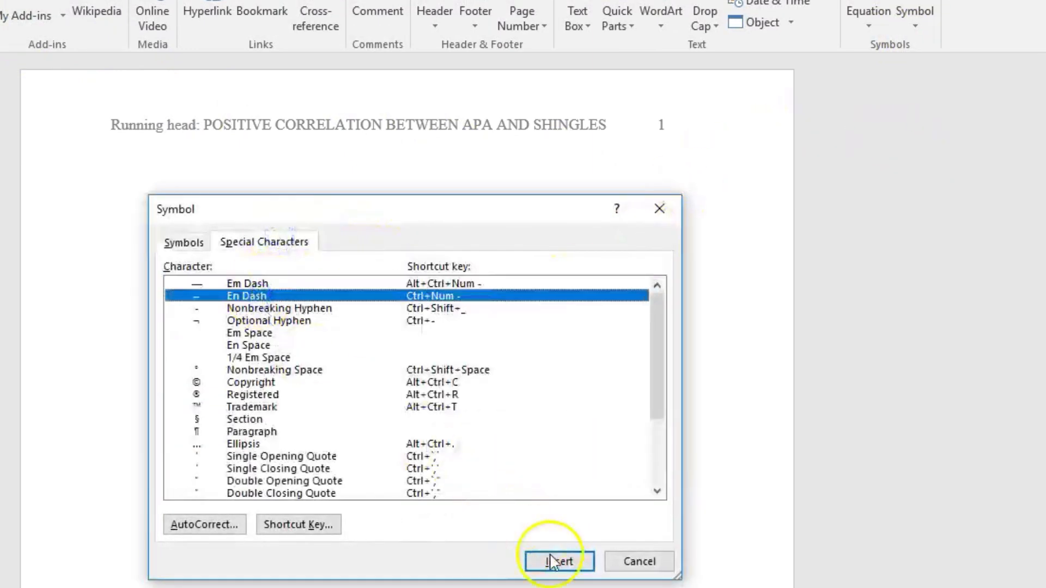
left_click(556, 561)
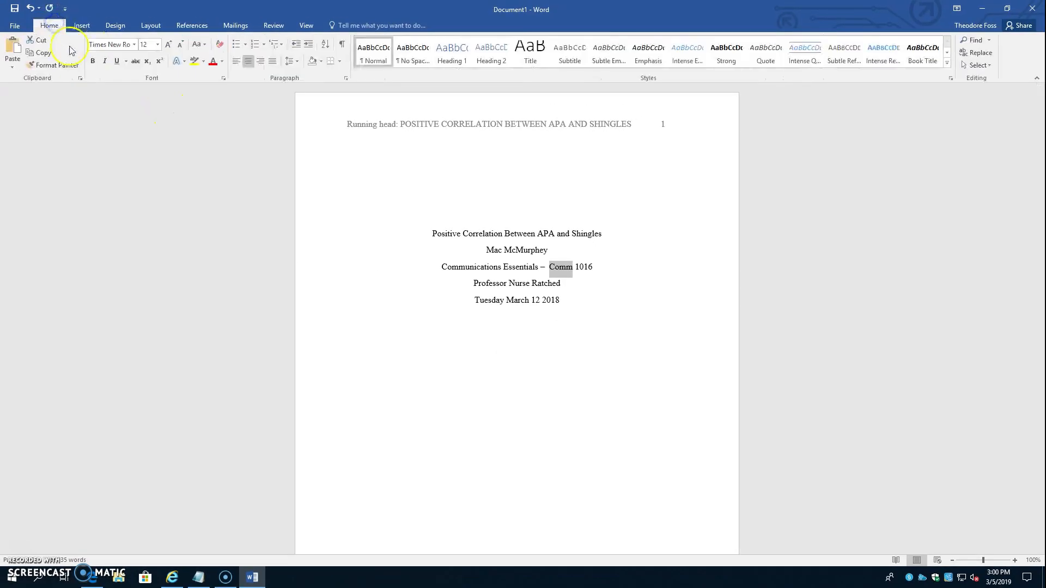
Change the course code 'Comm' to UPPERCASE so it reads COMM 1016.
left_click(196, 43)
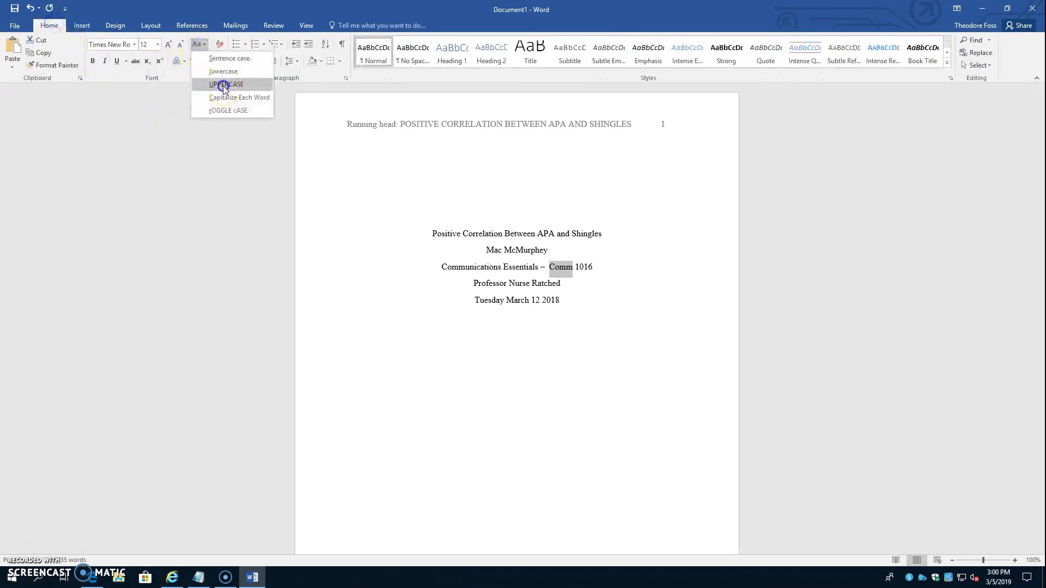
left_click(226, 84)
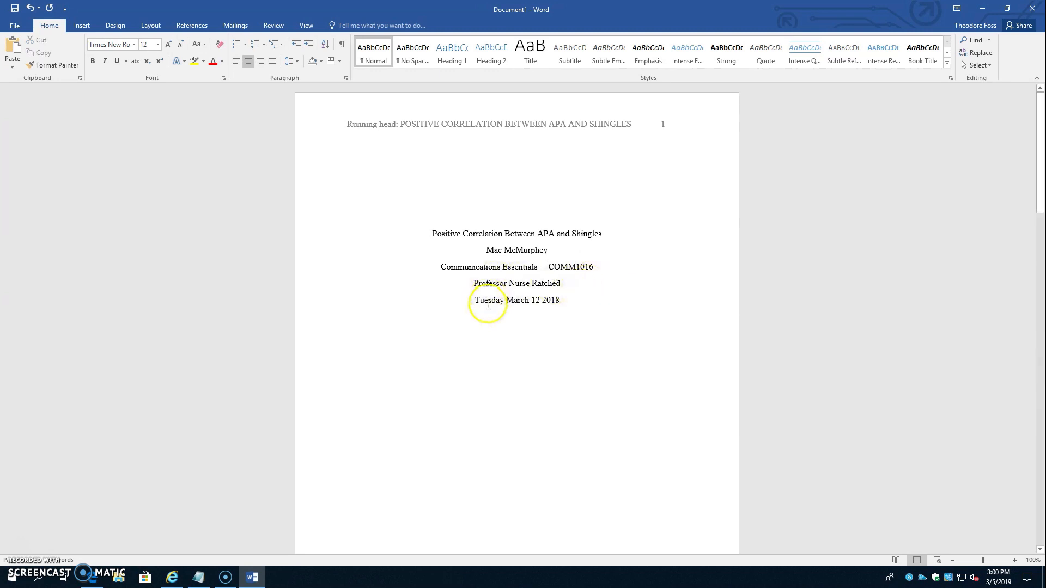
mouse_move(523, 324)
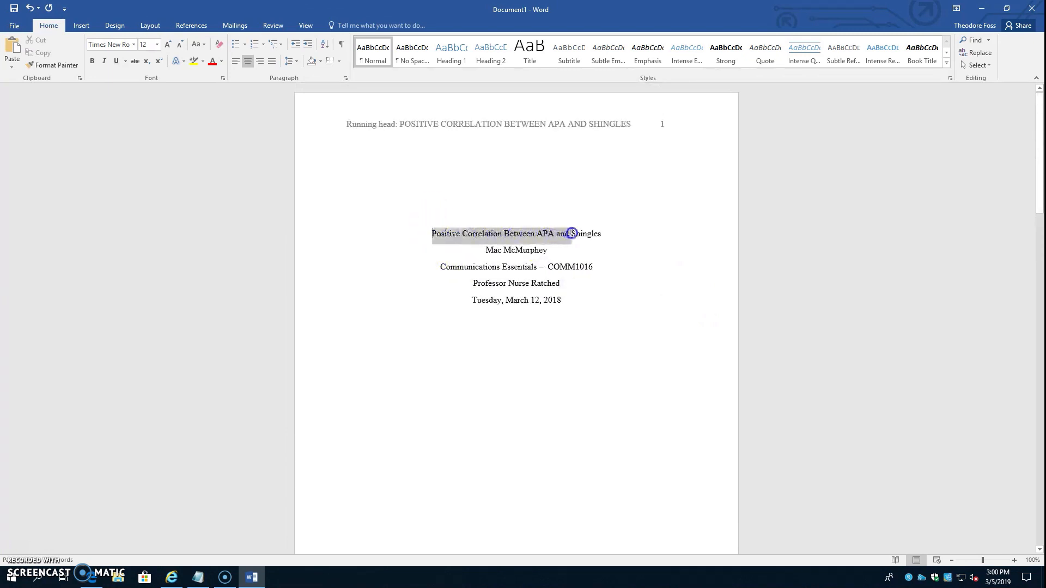
Copy the title and paste it above the first body paragraph and into page 2's header.
key("ctrl+c")
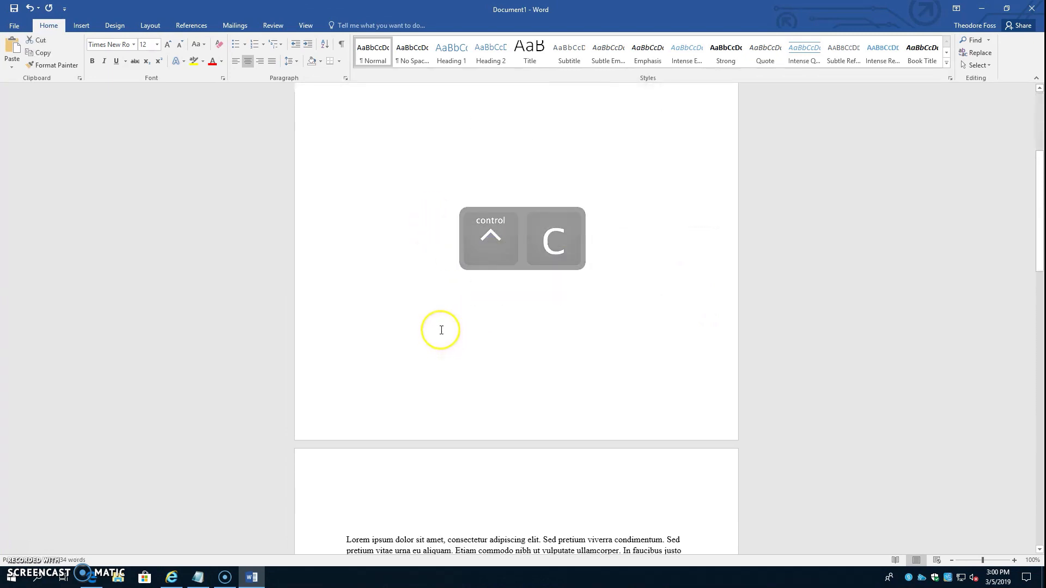
key("Ctrl+V")
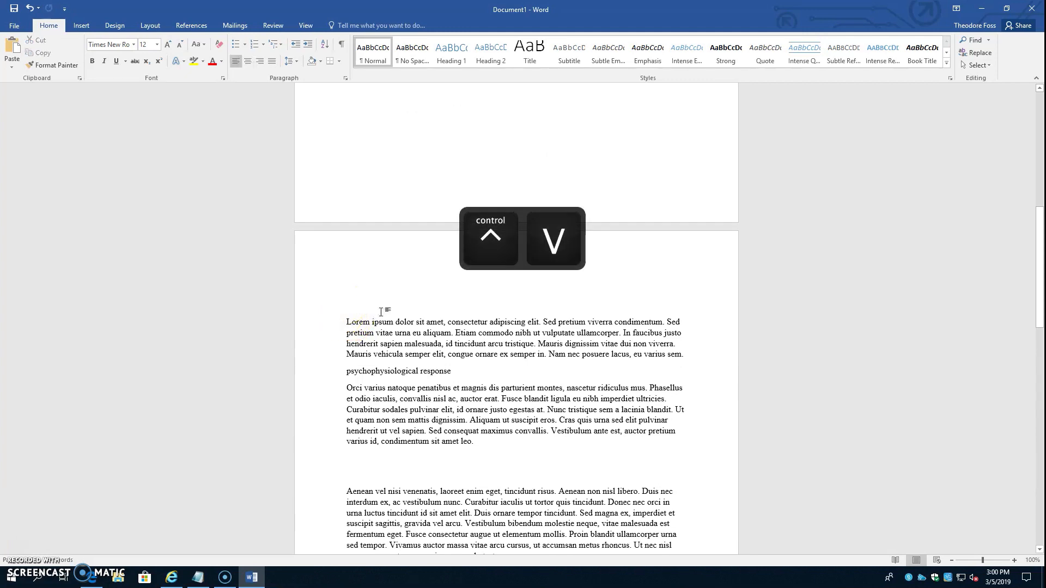
key("ctrl+v")
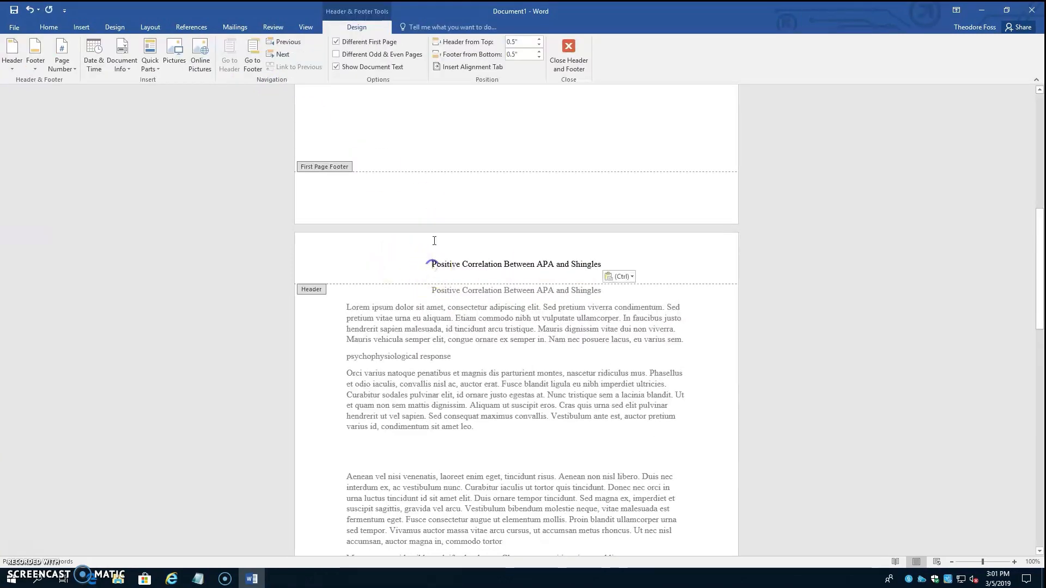
Make page 2's header title UPPERCASE and place the cursor at the line's end.
left_click(48, 26)
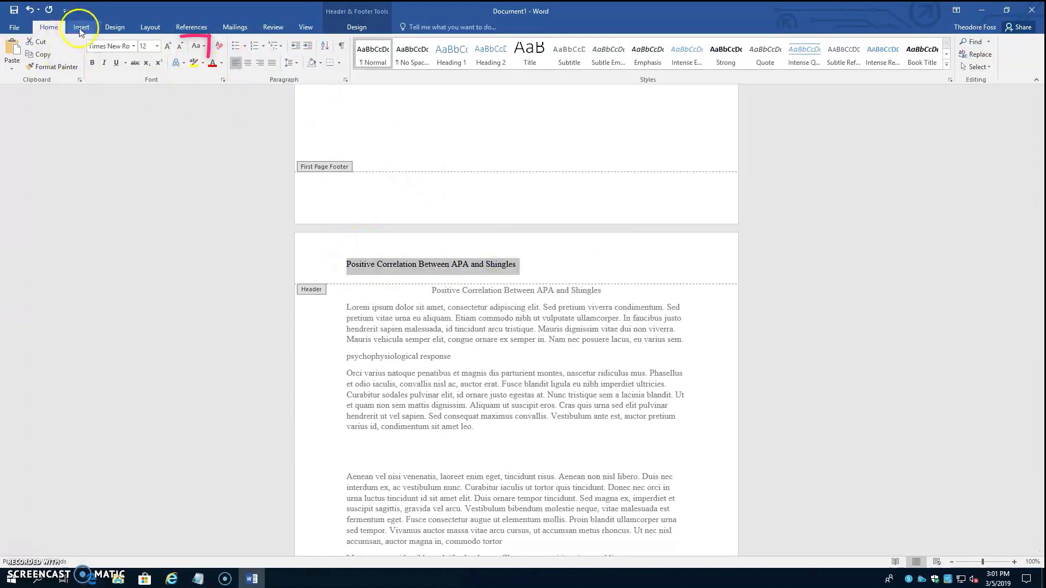
left_click(199, 46)
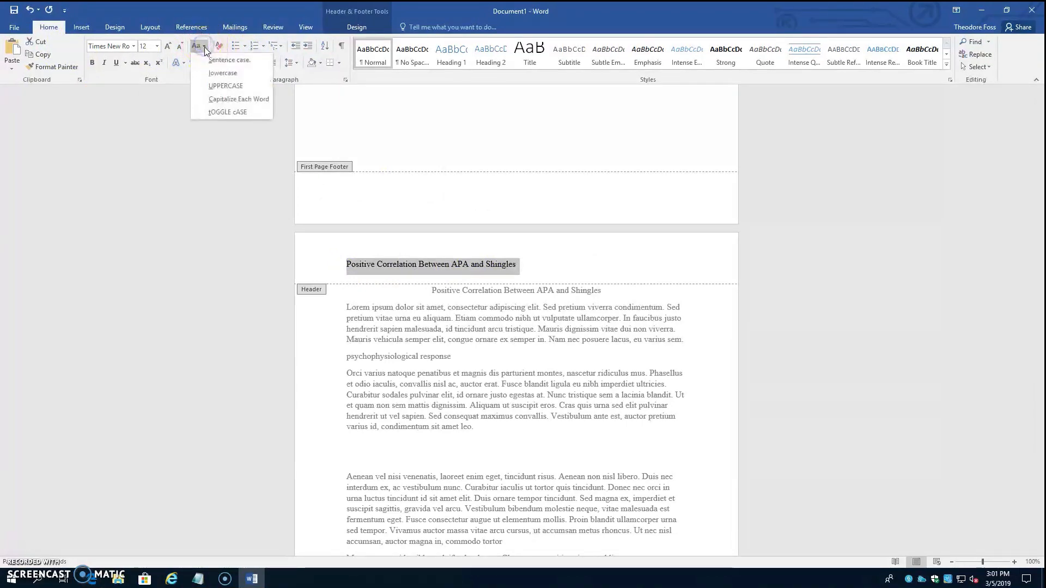
left_click(225, 85)
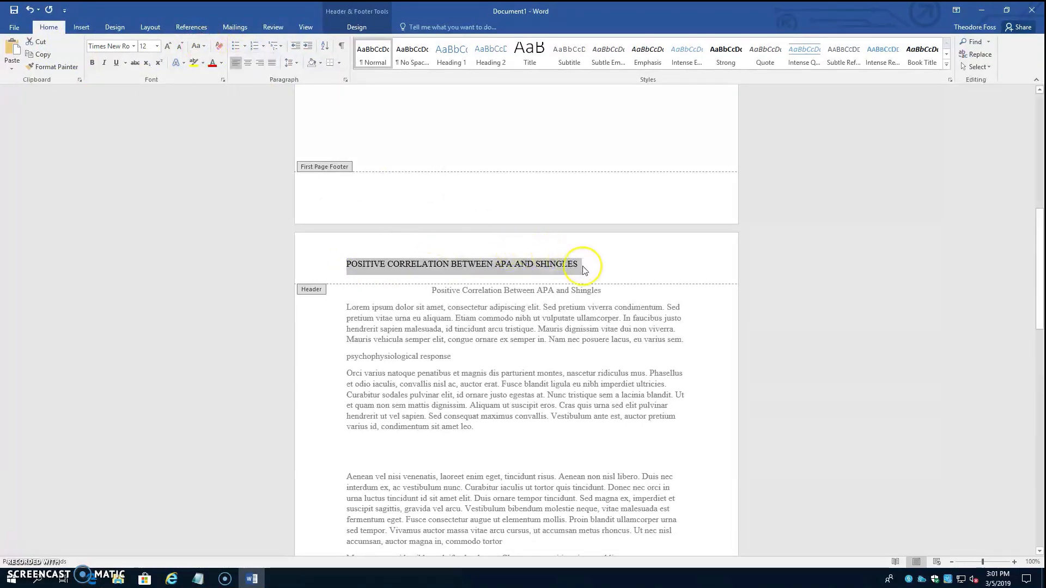
left_click(607, 264)
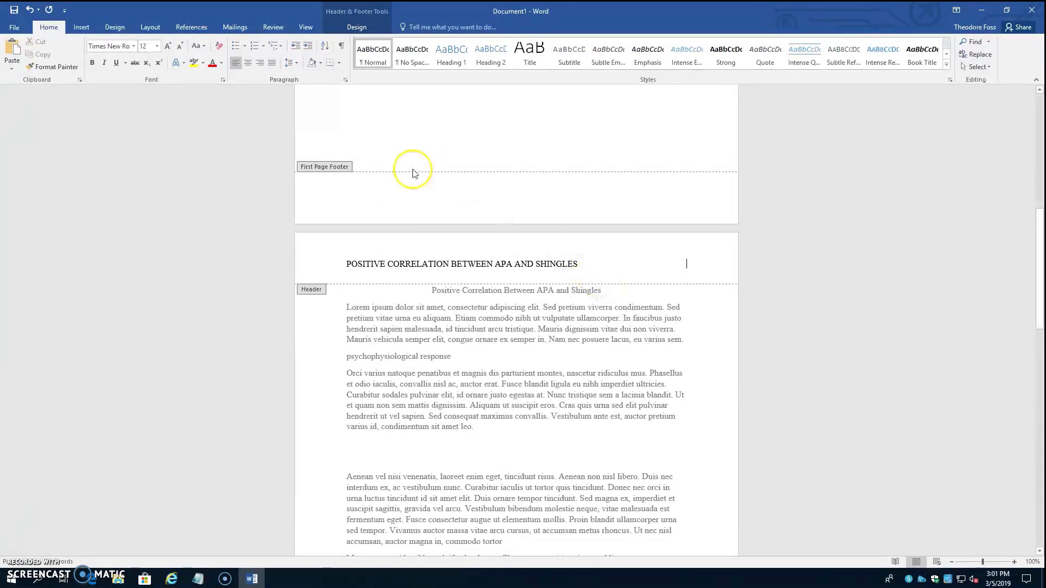
Insert page number 2 at the current position after the header title.
left_click(80, 26)
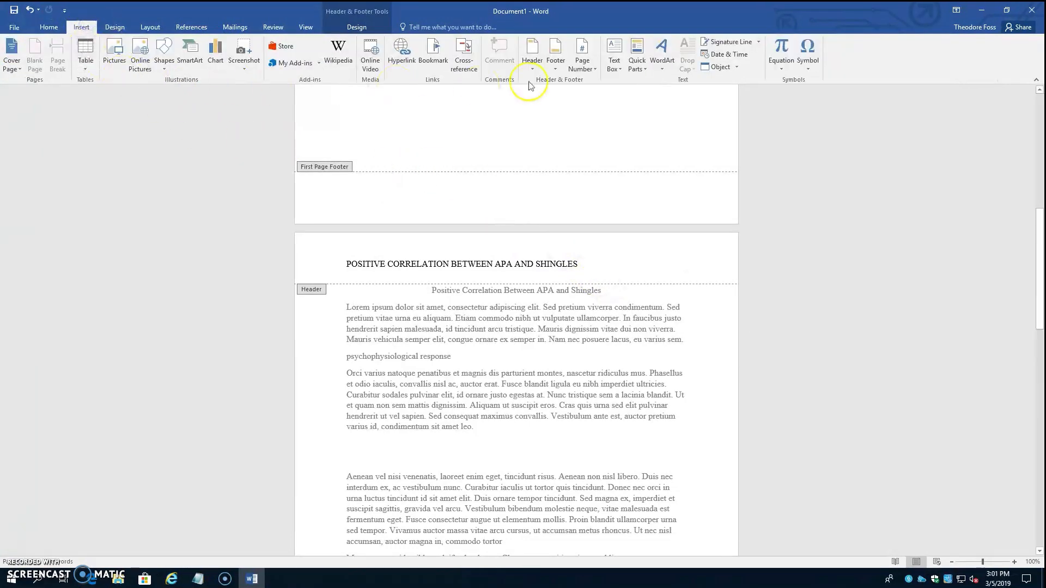
left_click(582, 51)
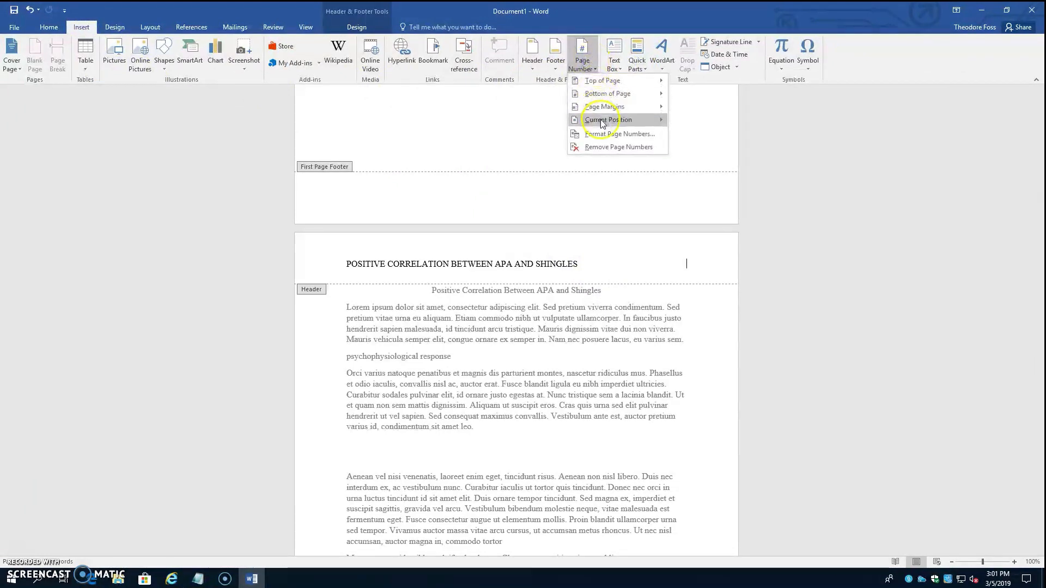
left_click(605, 120)
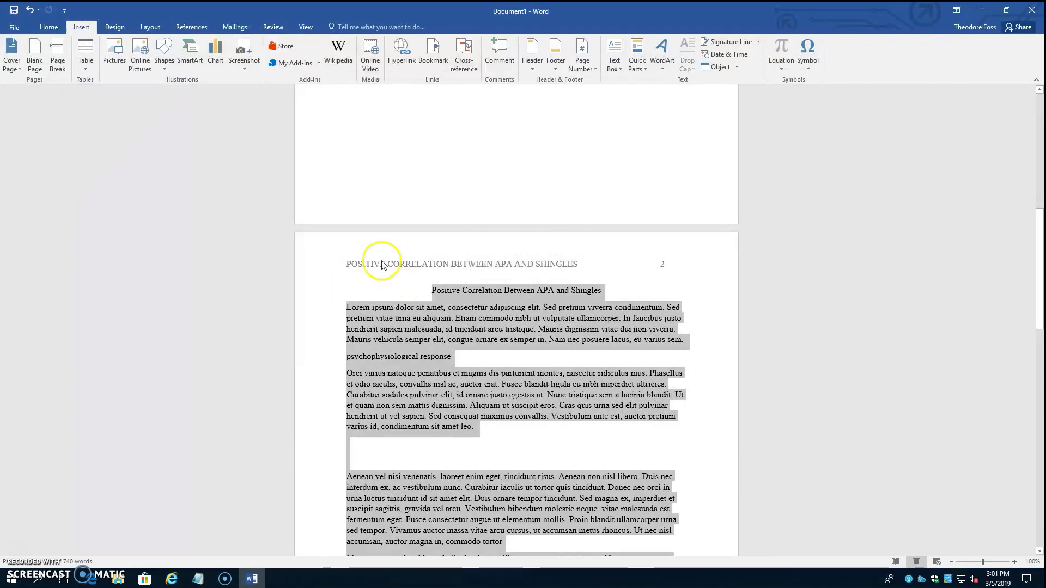
left_click(47, 26)
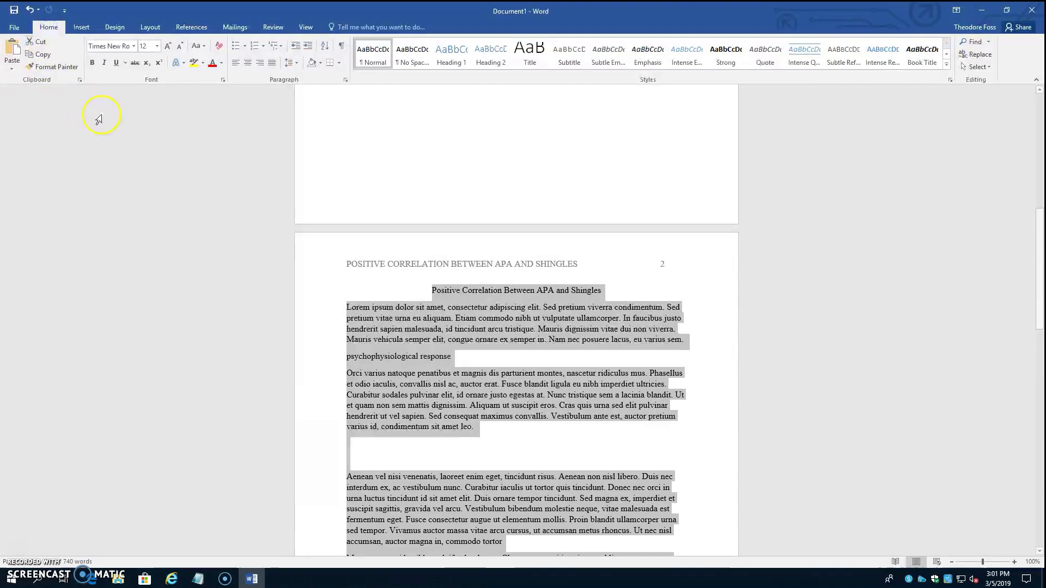
Set the selected text to Double line spacing with 0 pt After in the Paragraph dialog.
left_click(290, 63)
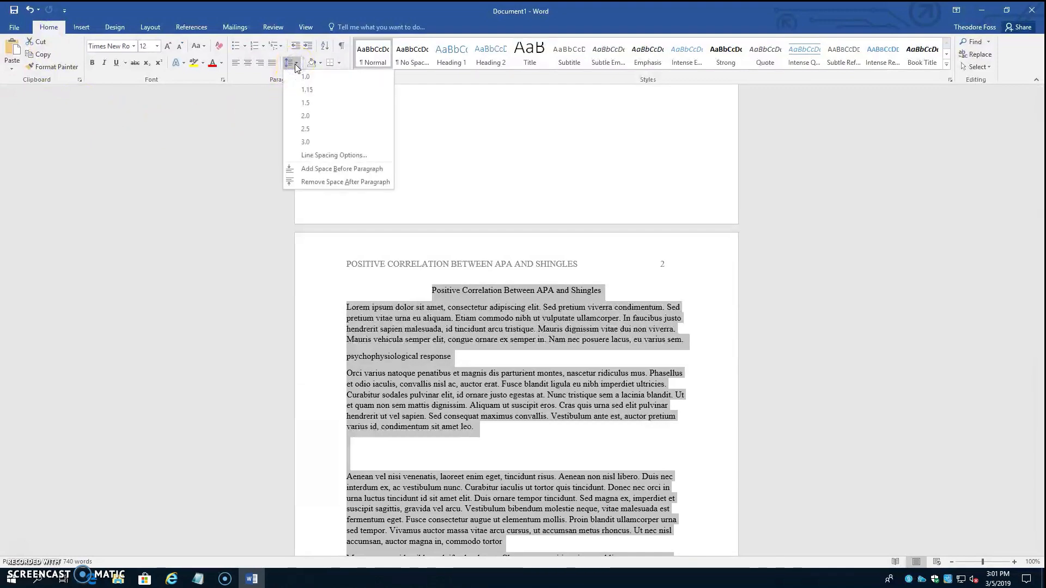
left_click(333, 155)
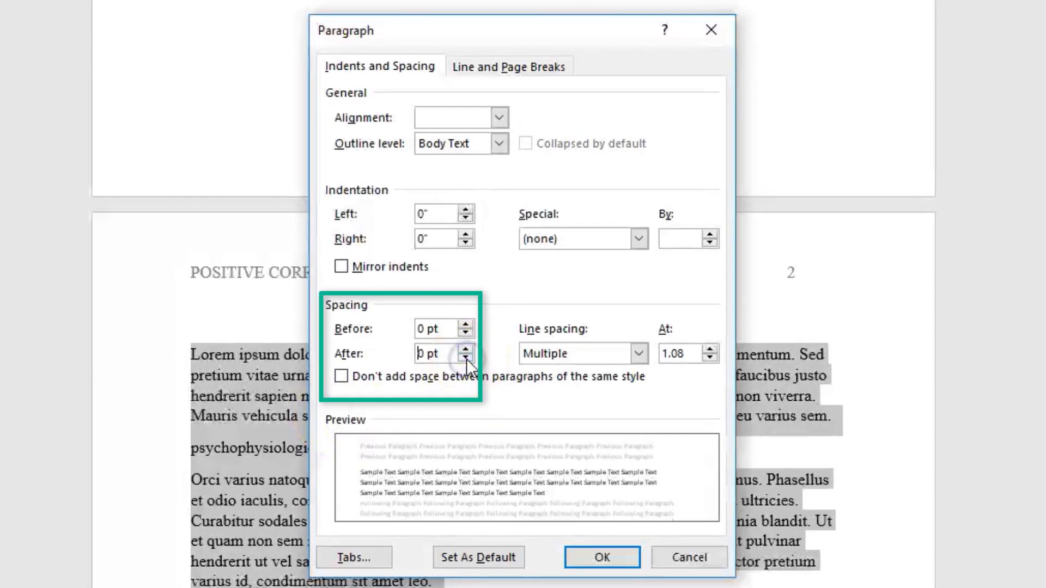
left_click(638, 353)
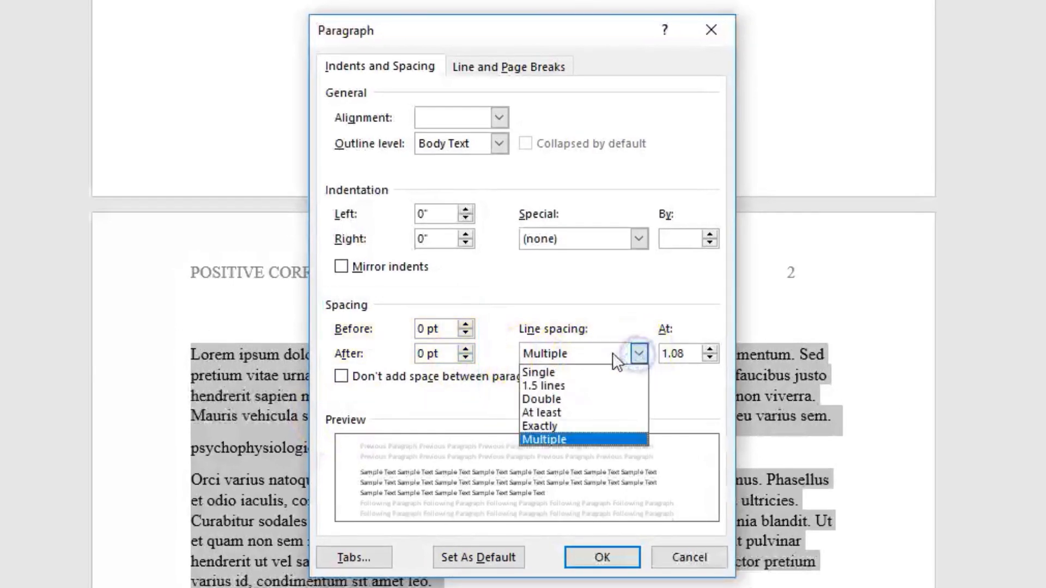
left_click(542, 399)
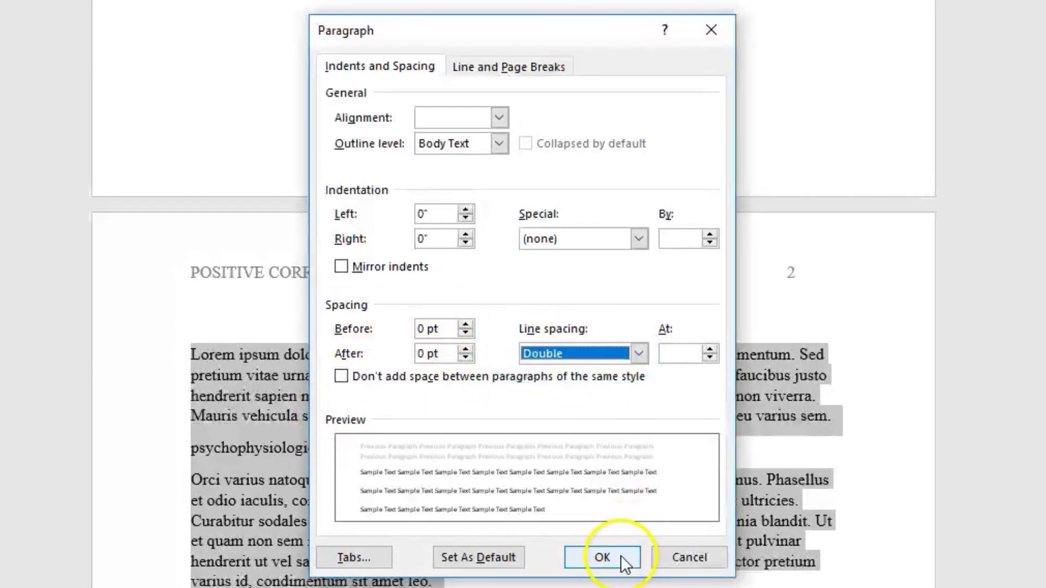
left_click(605, 557)
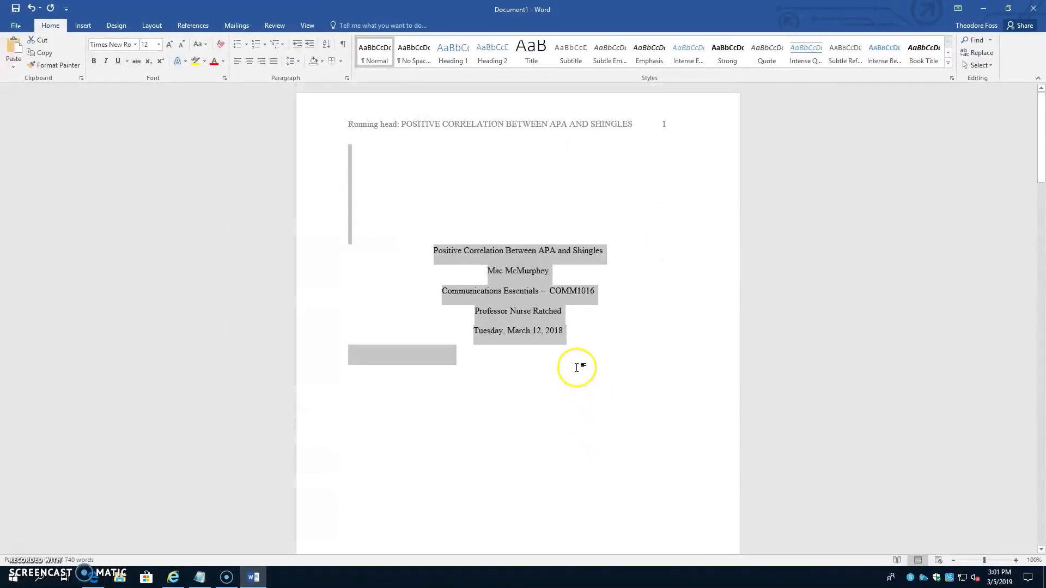
Give the "Lorem ipsum" and "Orci varius" body paragraphs a first-line tab indent.
scroll("down", 3)
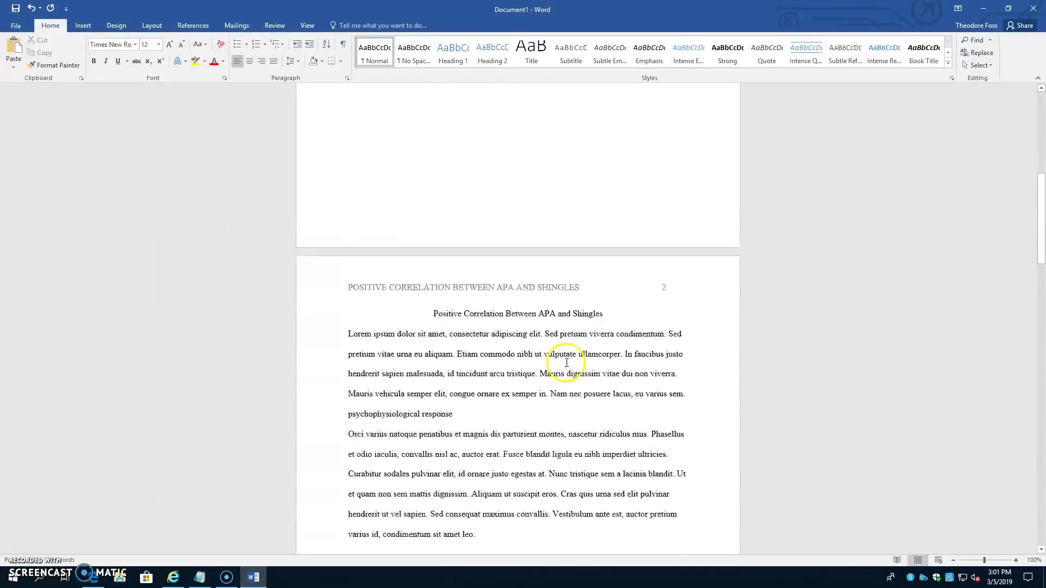
key("tab")
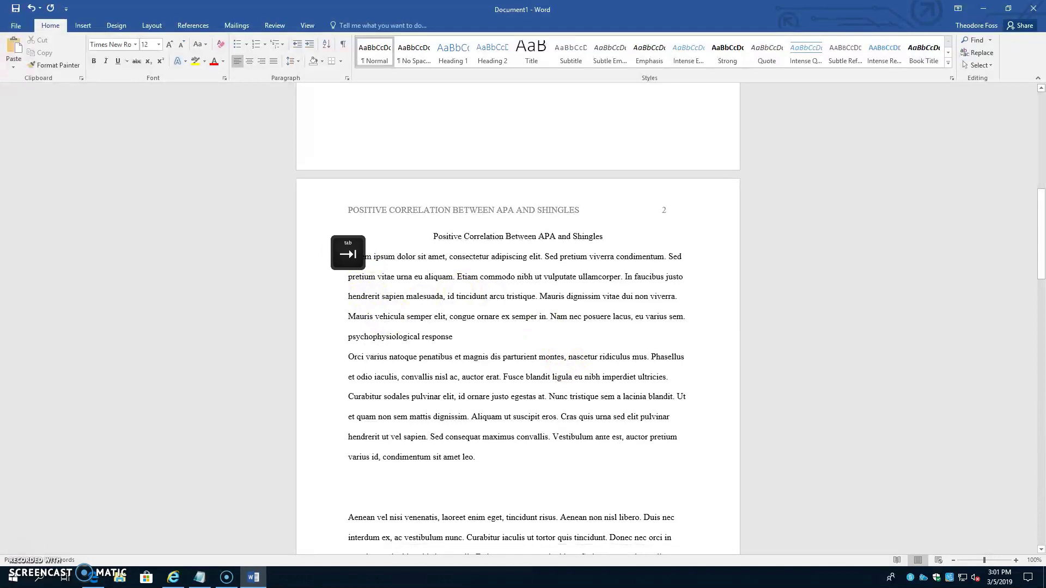
key("tab")
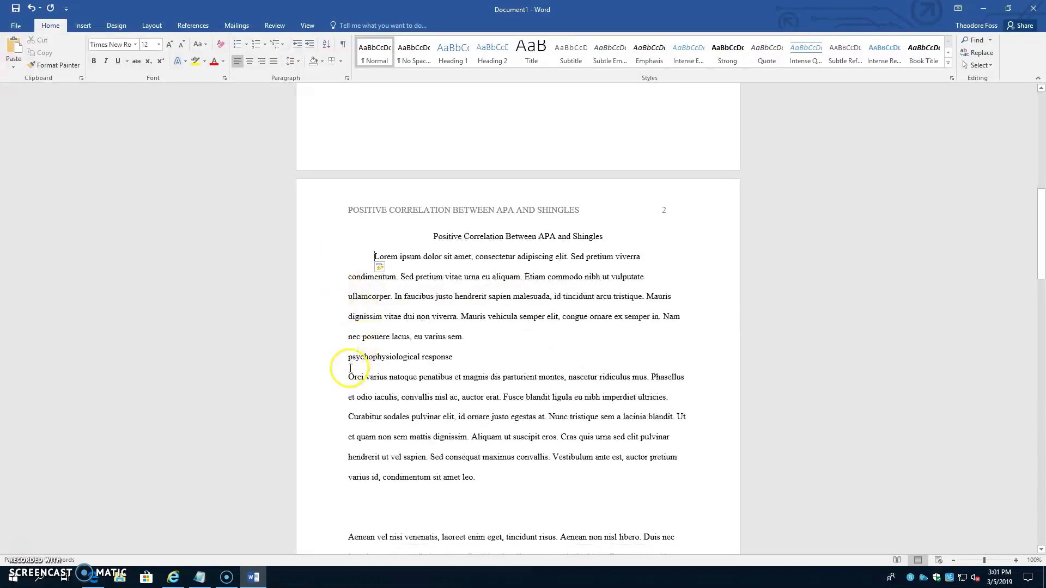
scroll("down", 3)
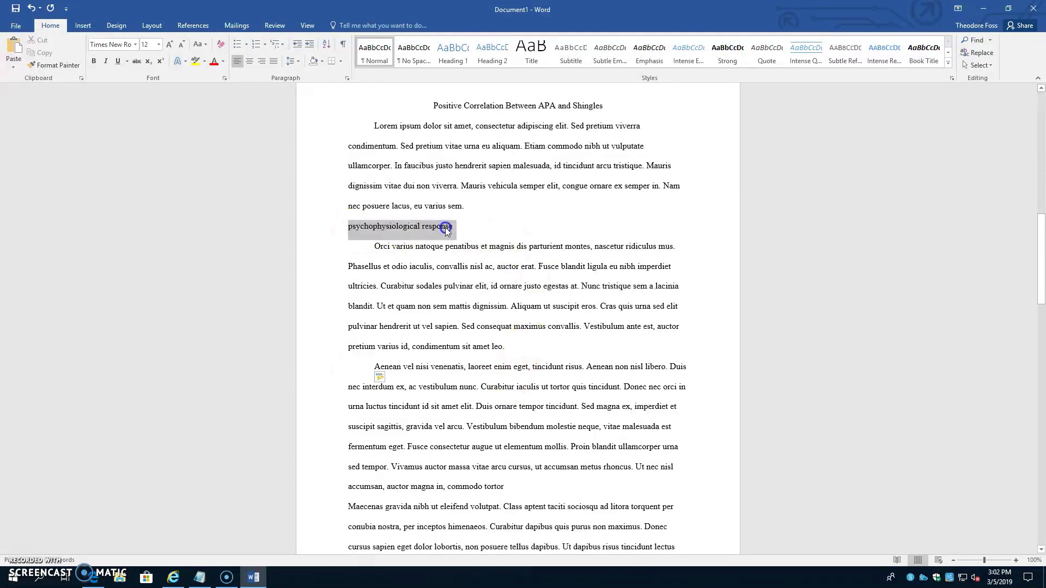
Make the psychophysiological response heading bold and change its capitalization.
left_click(94, 61)
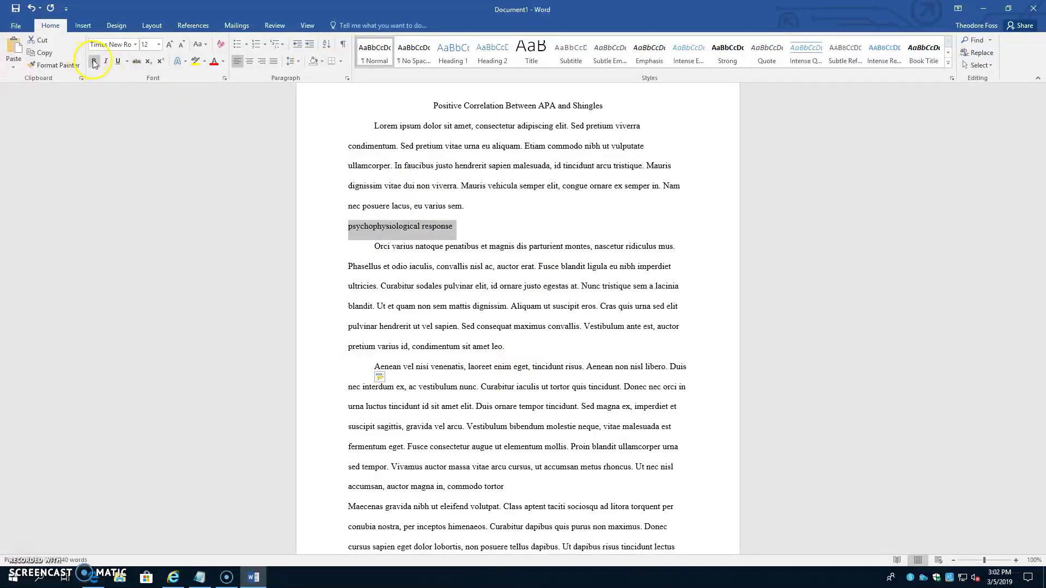
left_click(198, 44)
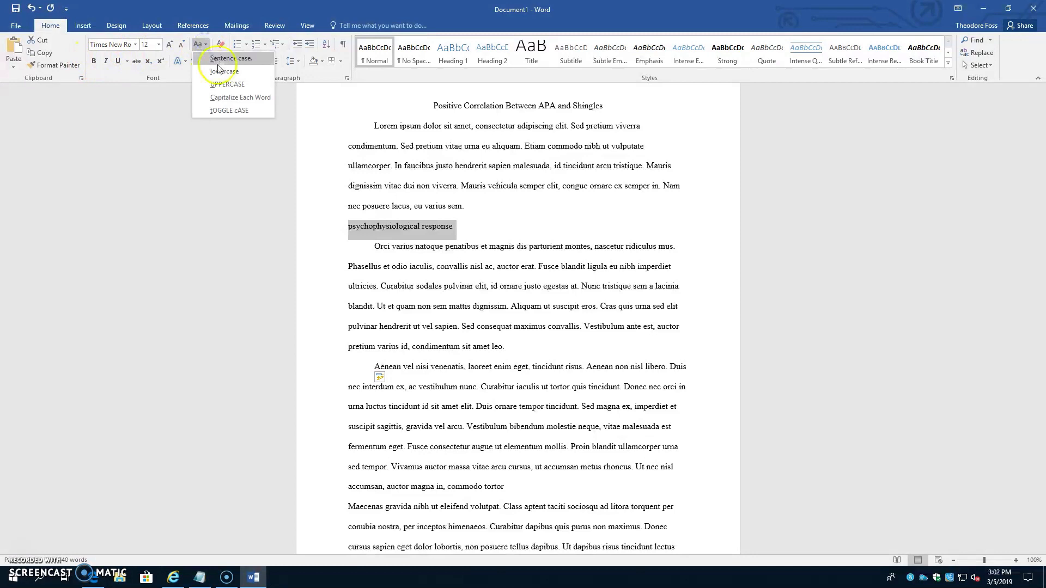
left_click(239, 97)
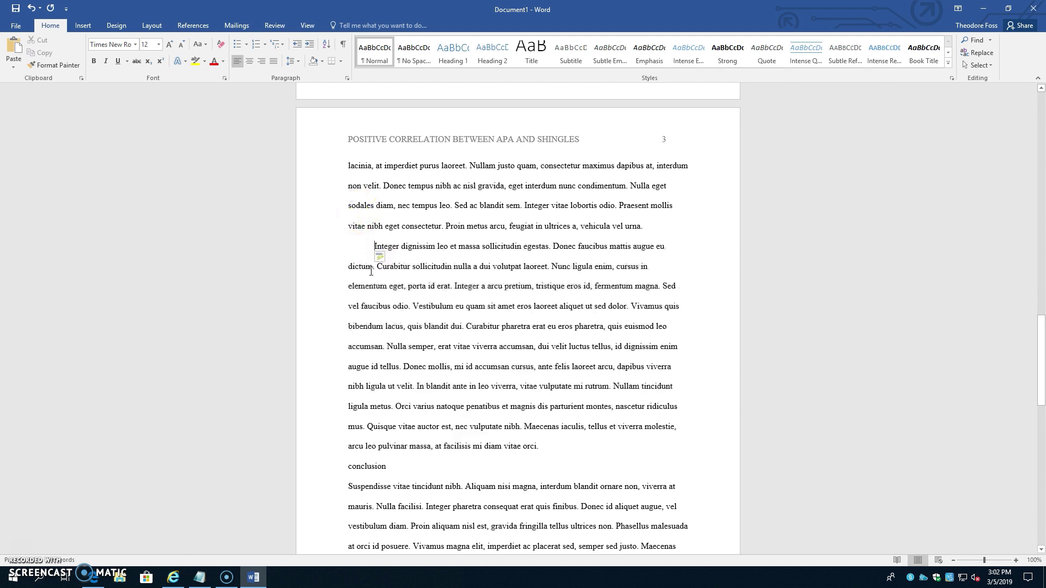
Select the Conclusion heading and make it bold.
scroll("down", 3)
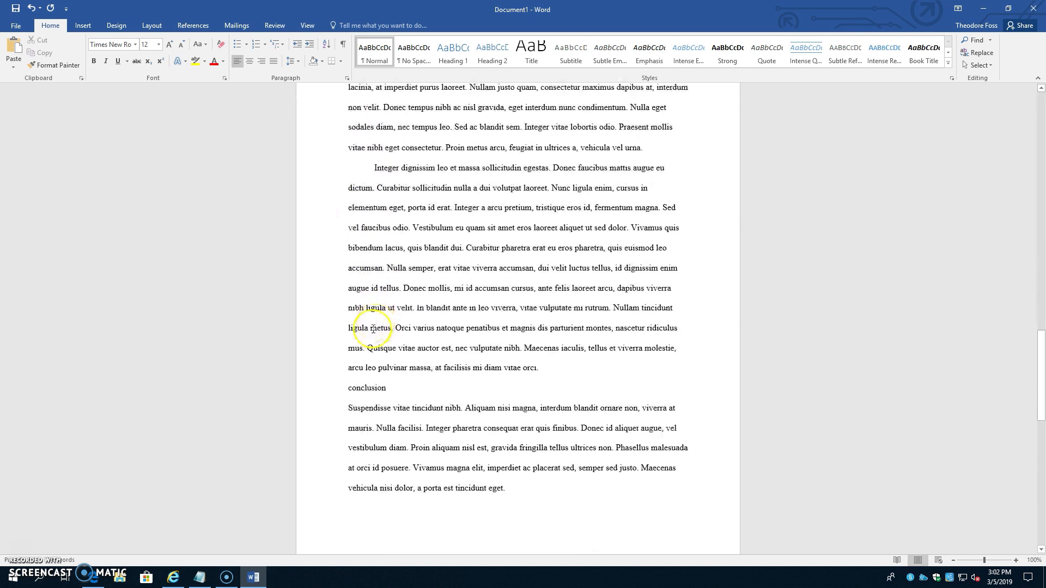
double_click(366, 388)
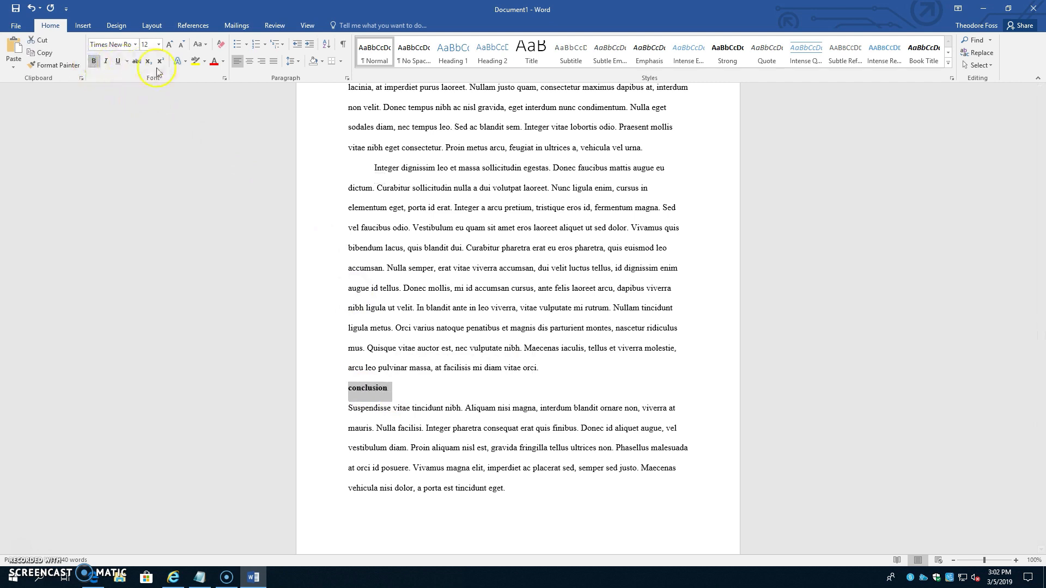
left_click(249, 61)
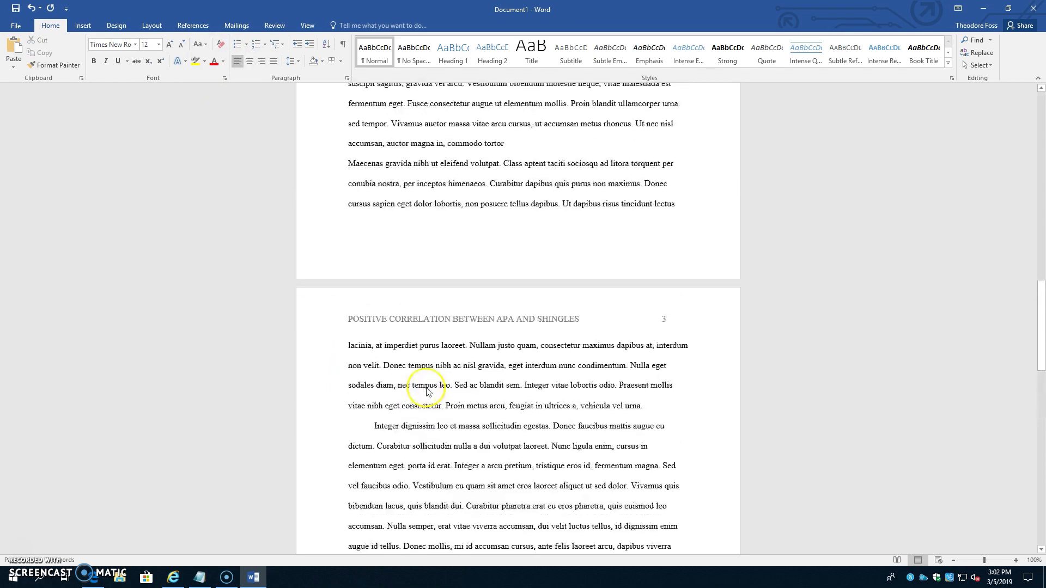
scroll("down", 3)
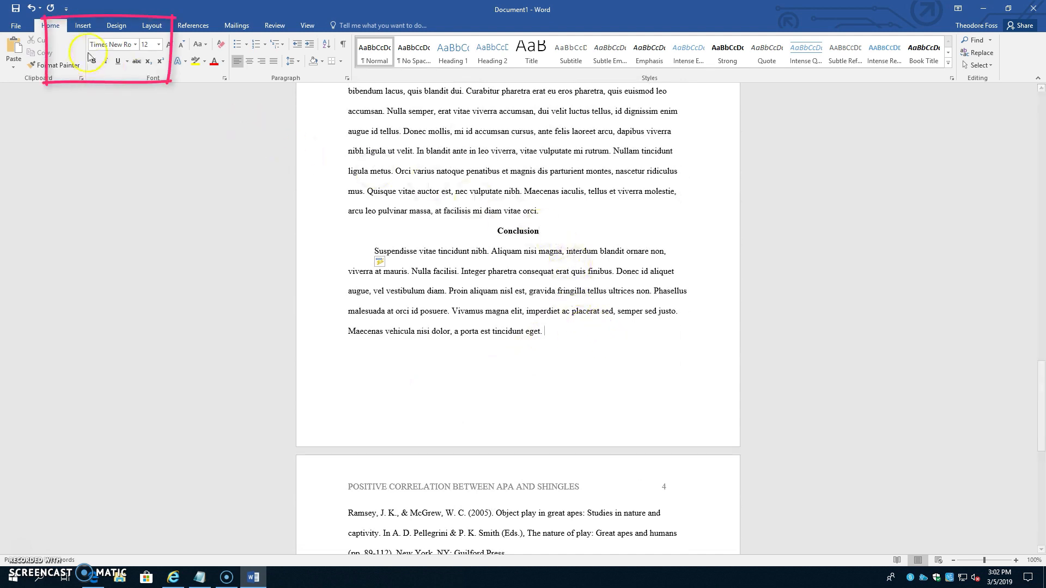
Add a "References" title at the top of page 4 and center it.
left_click(83, 26)
type("Re")
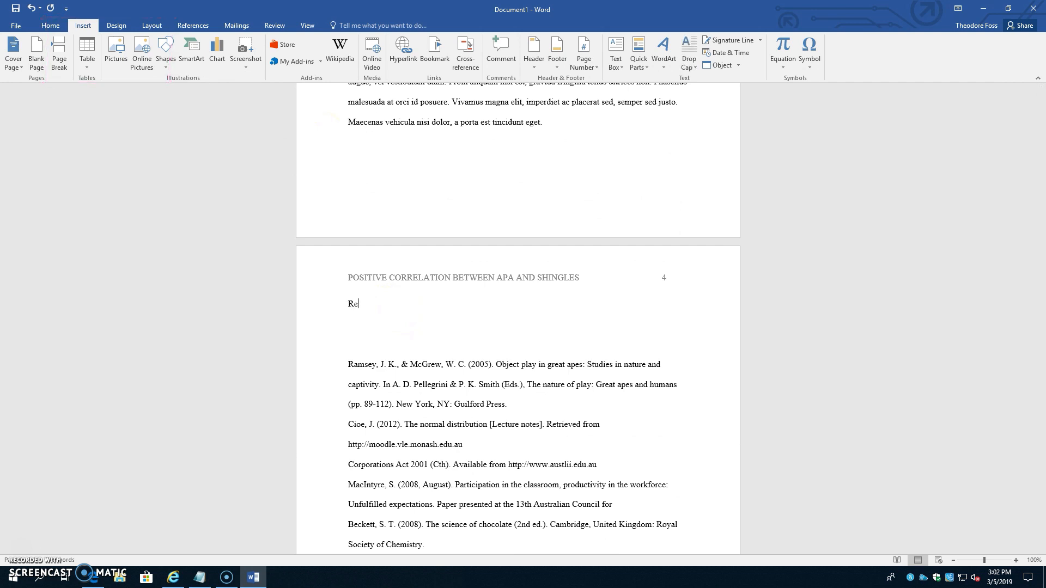
type("ferences")
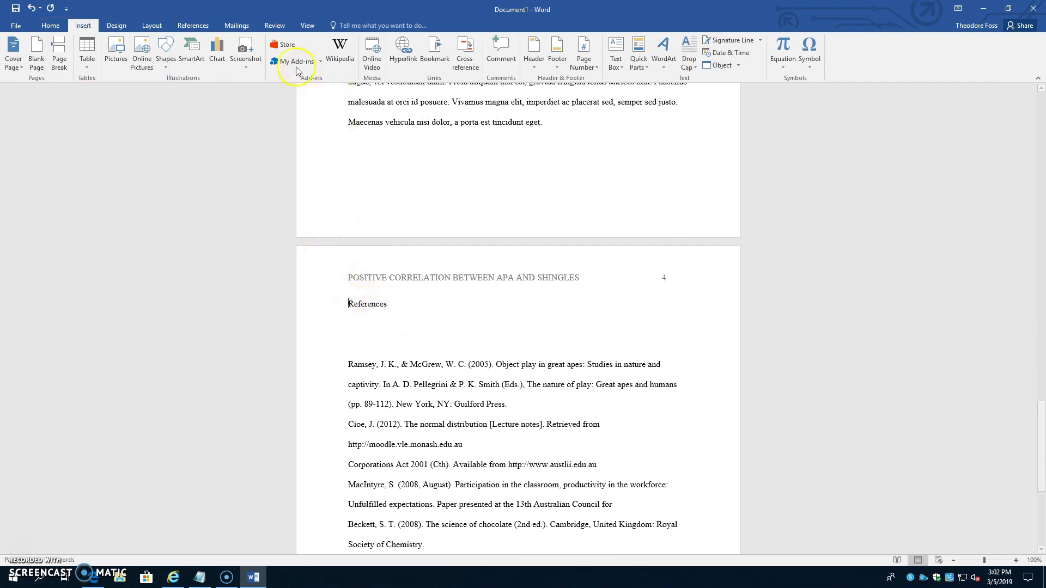
left_click(50, 25)
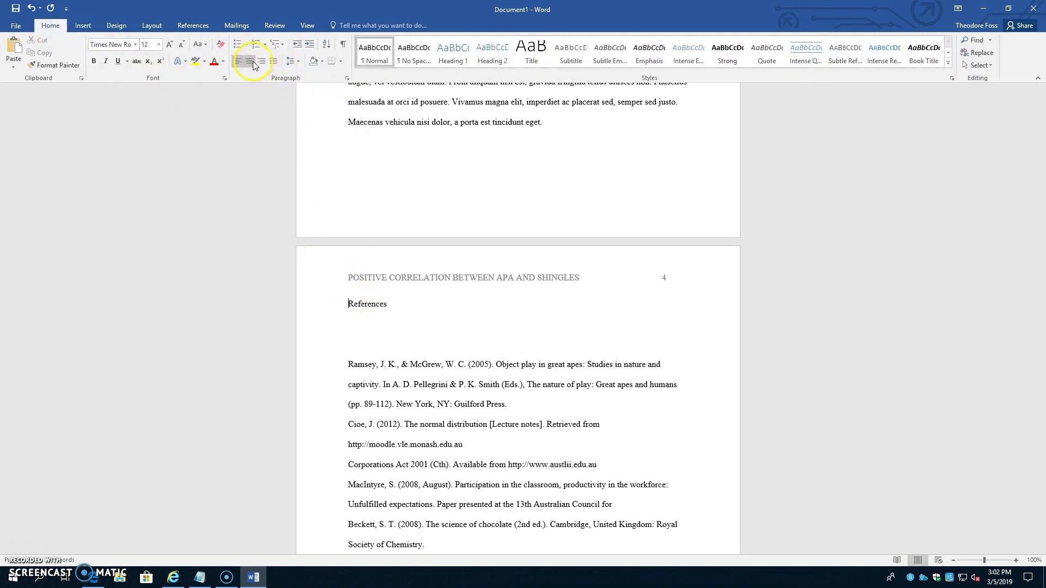
left_click(248, 61)
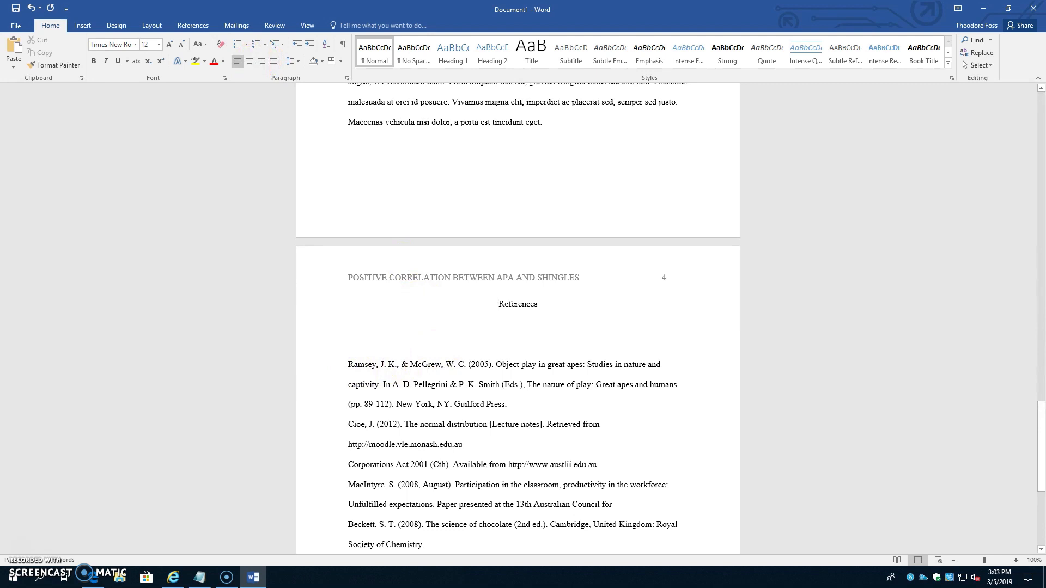
scroll("down", 3)
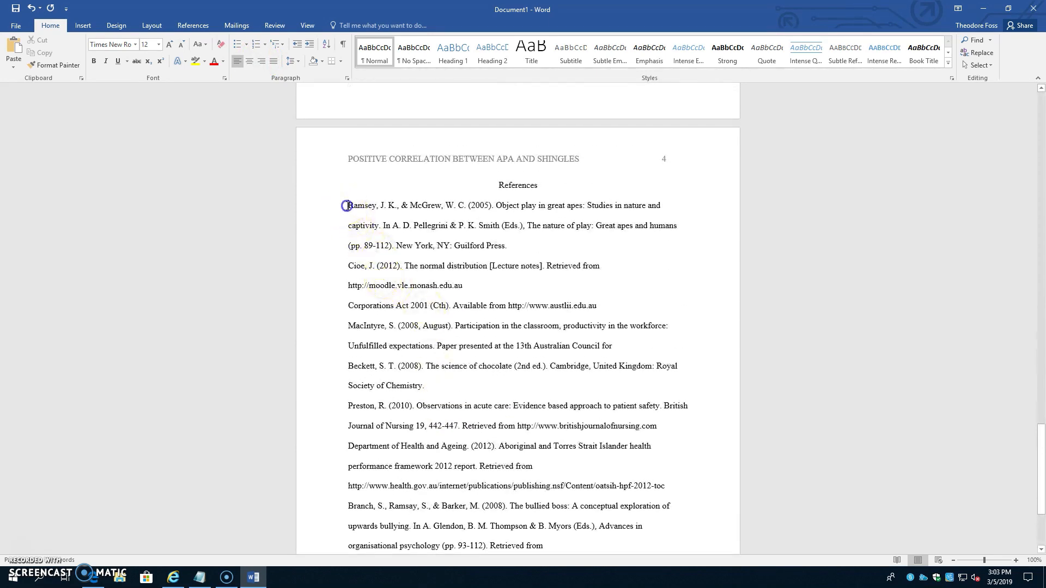
Select the reference list and apply a Hanging special indent to its entries.
left_click_drag(346, 205, 672, 541)
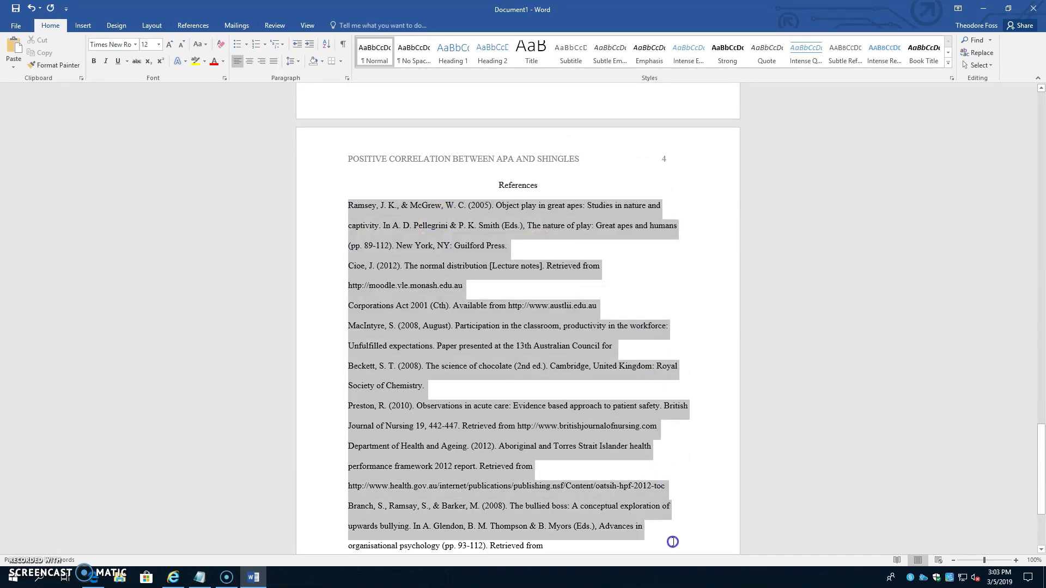
scroll("down", 3)
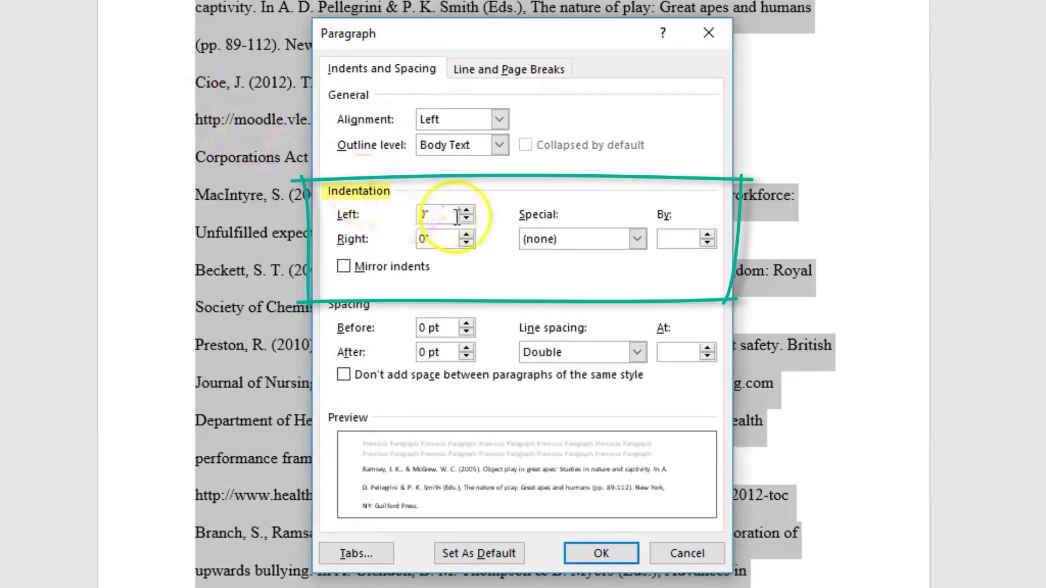
left_click(636, 238)
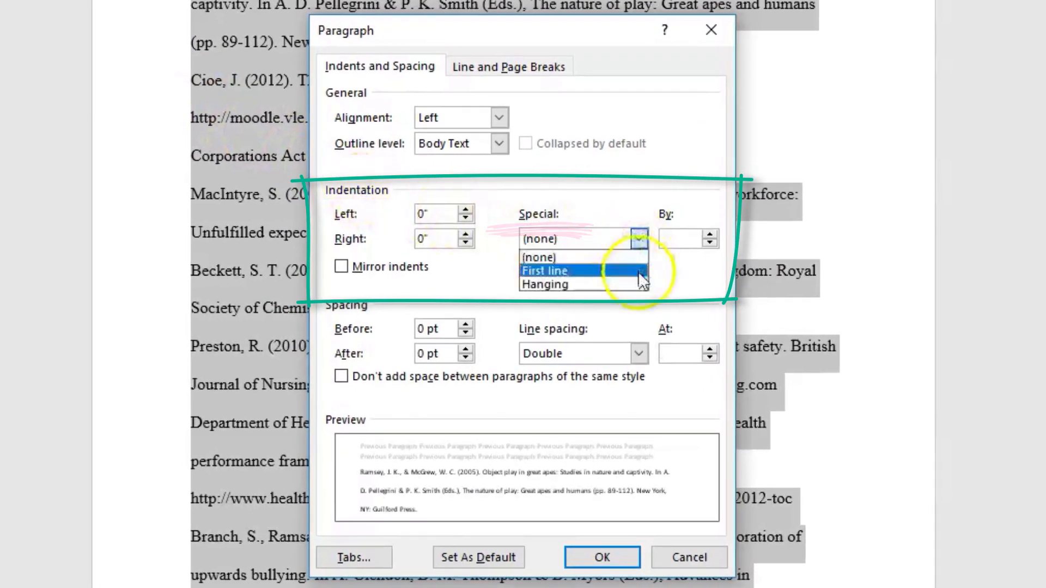
left_click(601, 558)
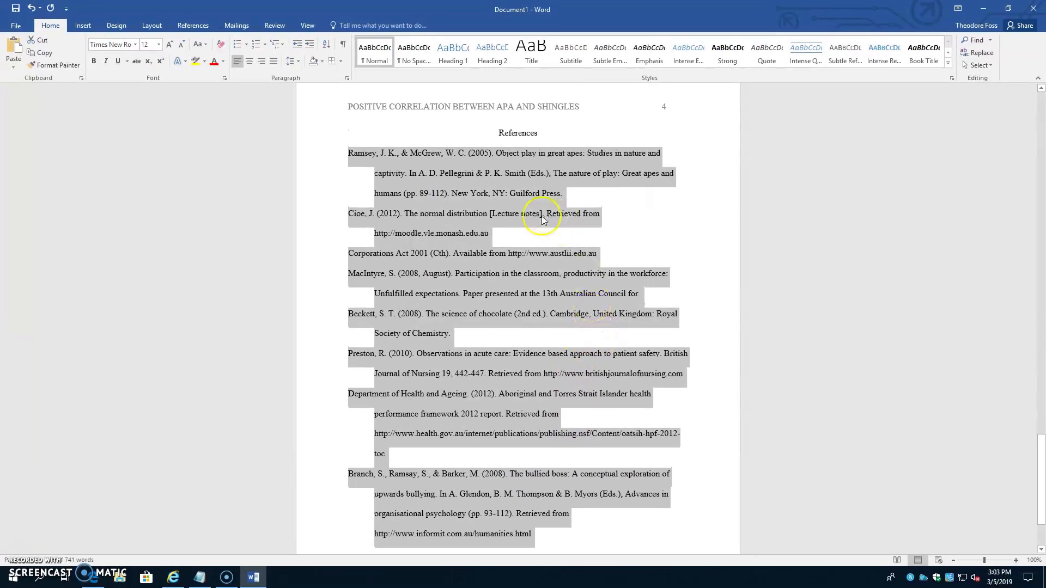
mouse_move(323, 244)
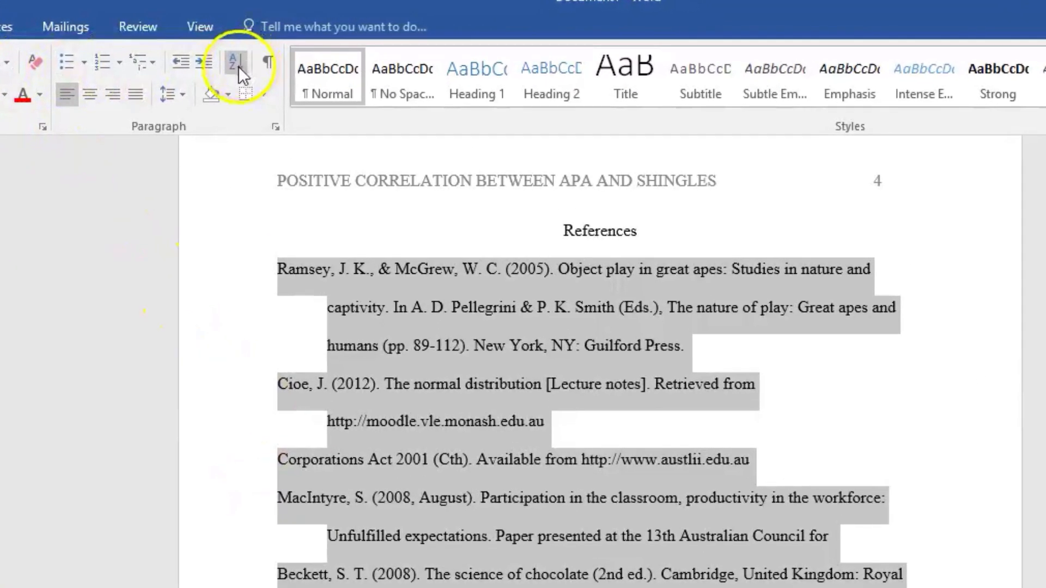
Sort the selected references ascending by paragraph text, Beckett through Ramsey.
left_click(233, 62)
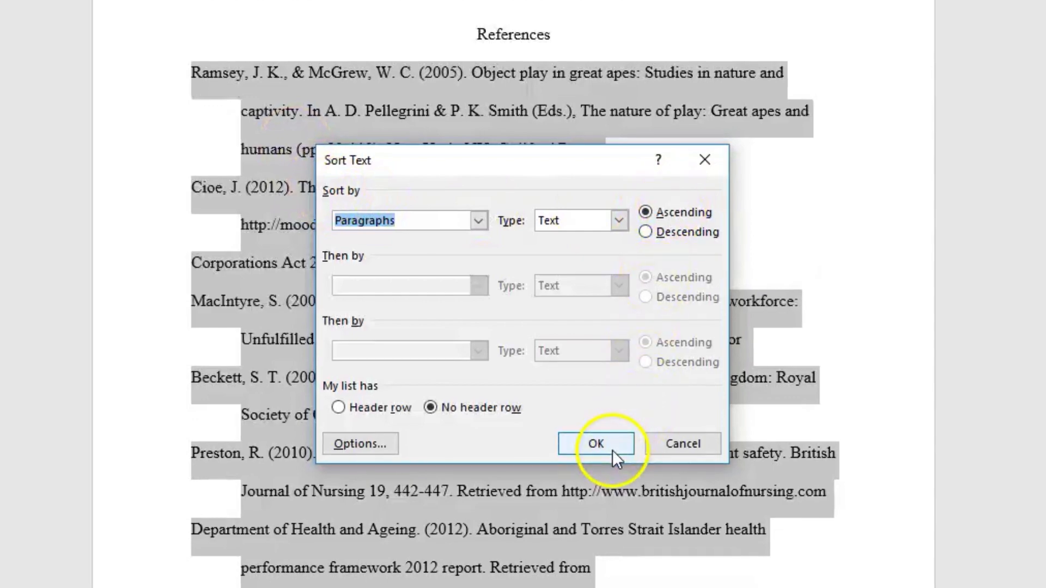
left_click(597, 444)
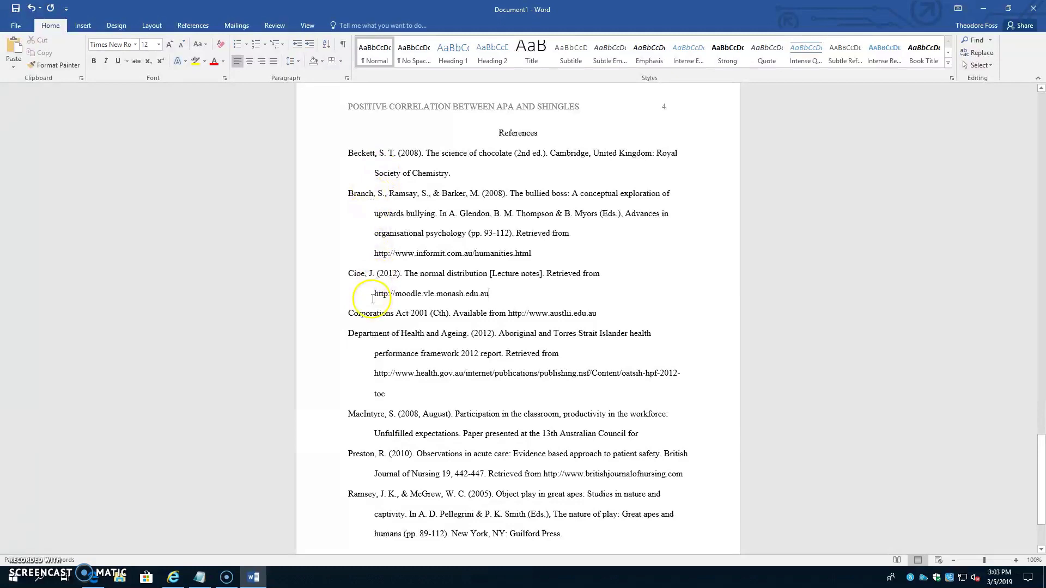
scroll("down", 3)
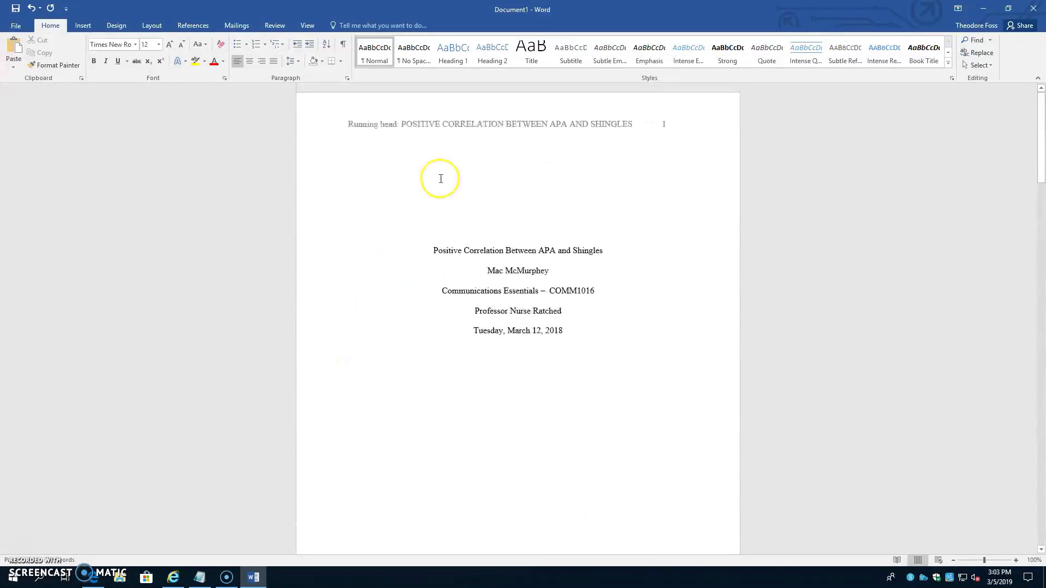
mouse_move(1008, 125)
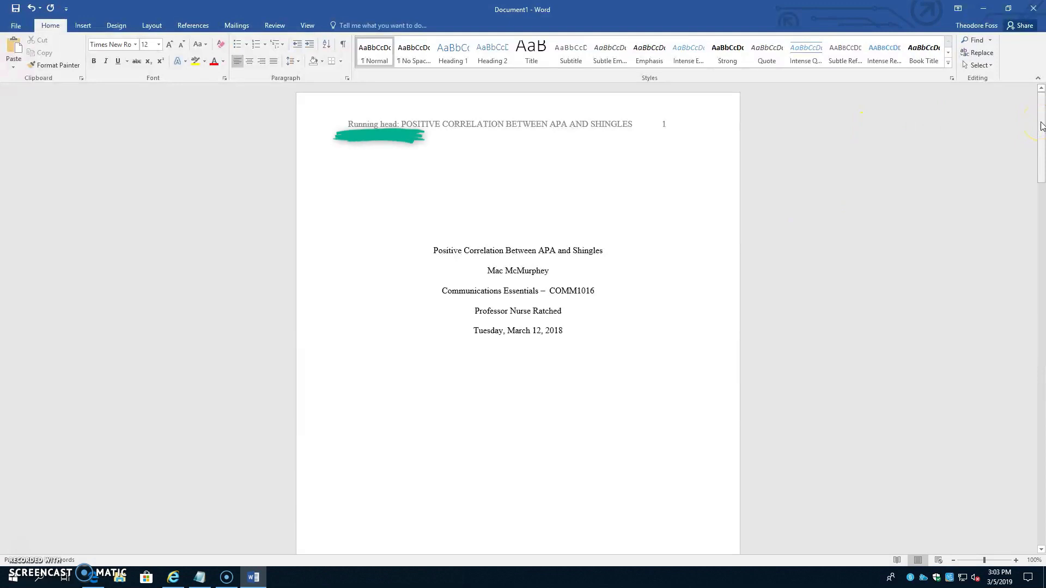
scroll("down", 3)
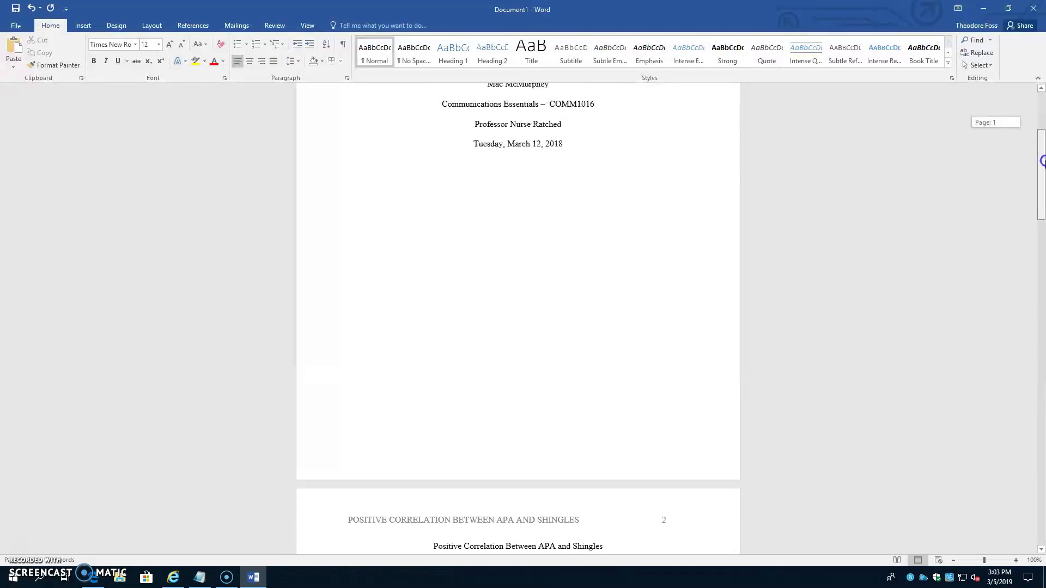
scroll("down", 3)
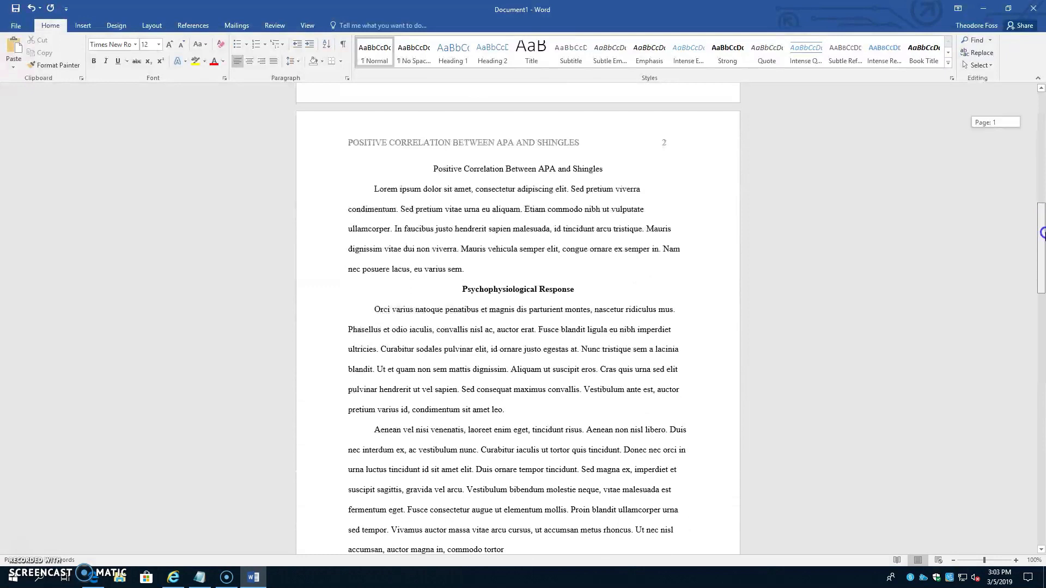
scroll("down", 3)
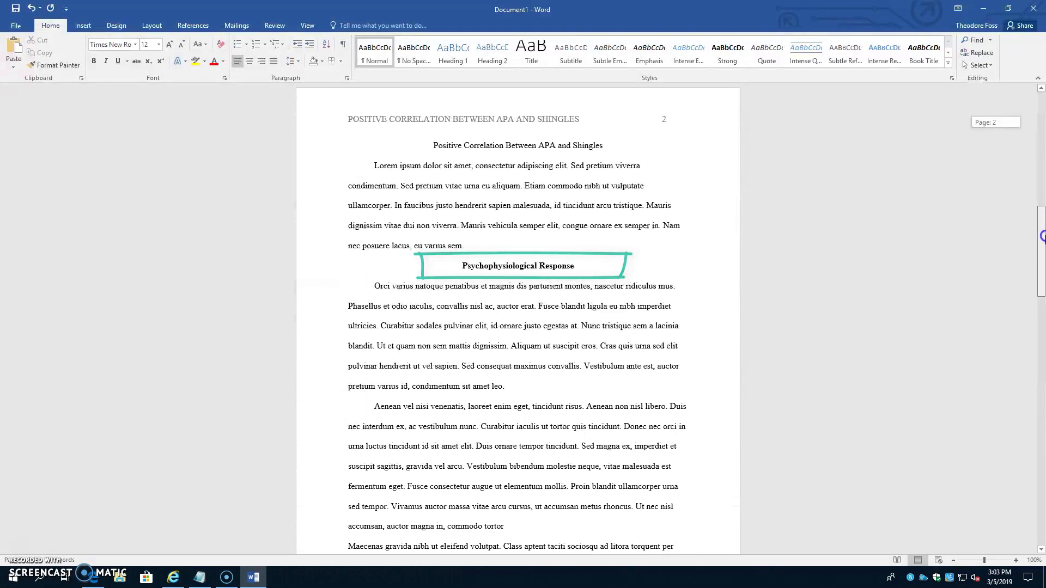
scroll("down", 3)
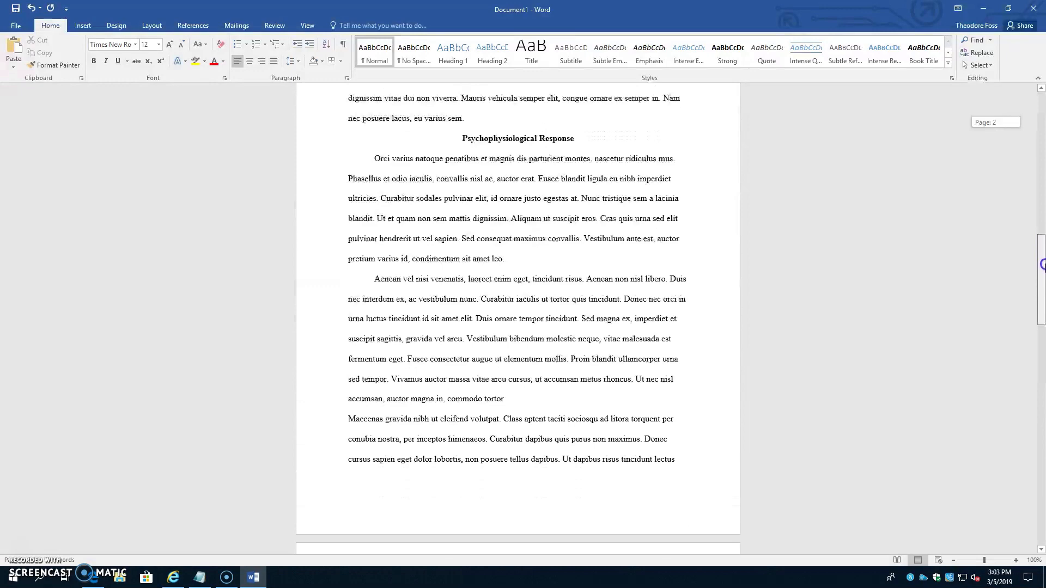
scroll("down", 3)
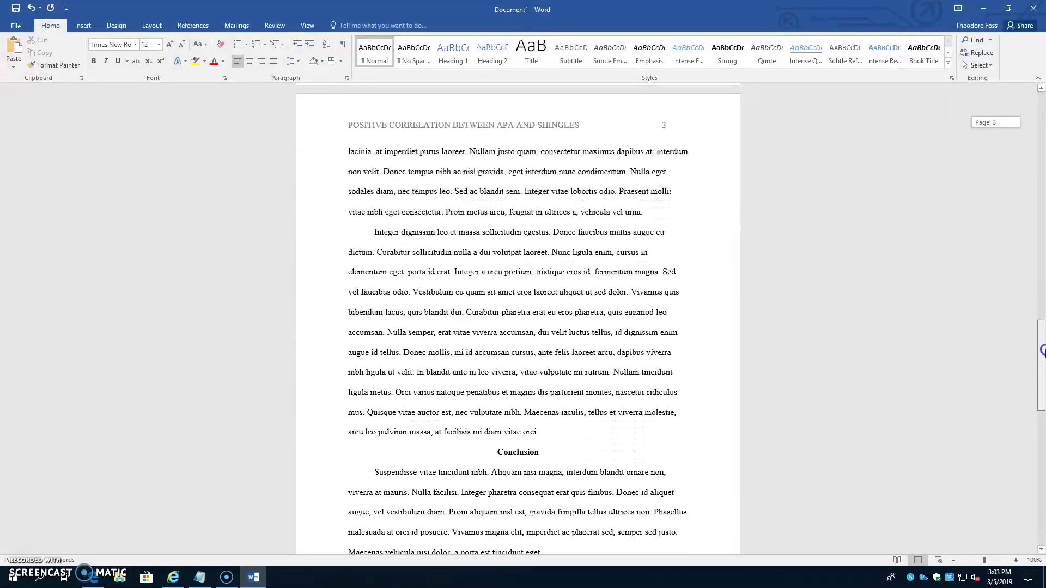
scroll("down", 3)
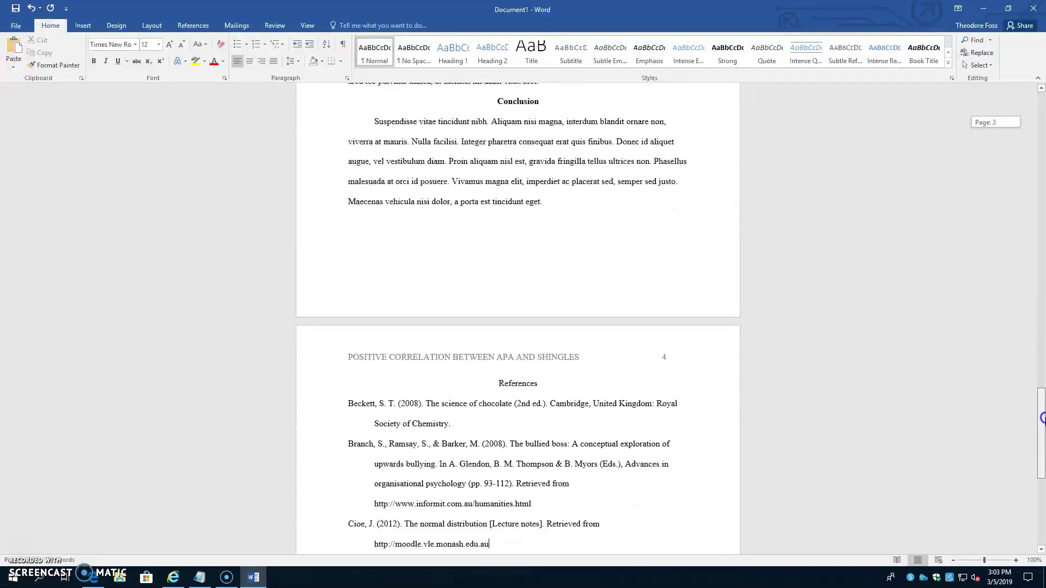
scroll("down", 3)
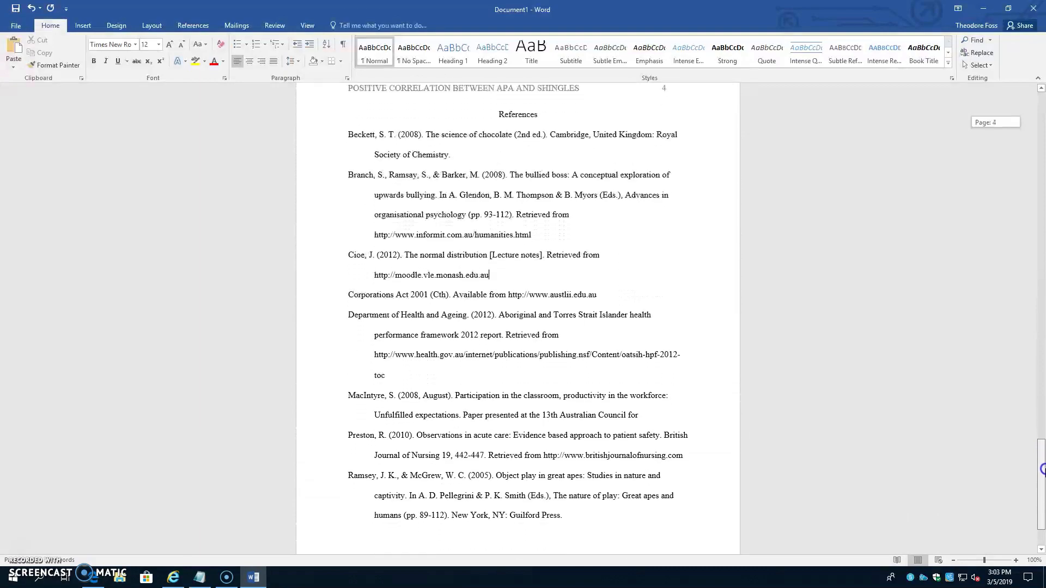
scroll("down", 3)
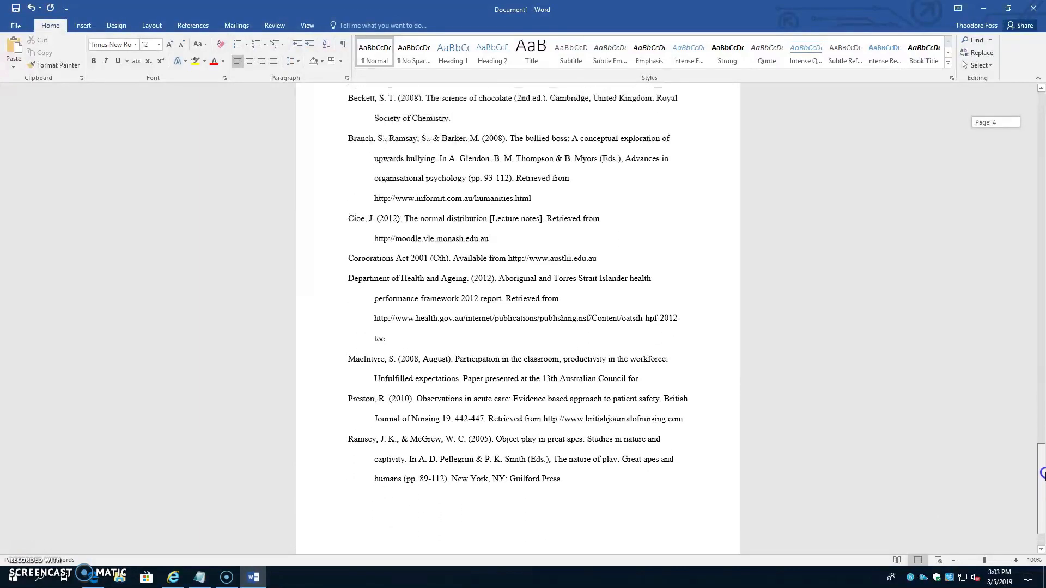
scroll("up", 3)
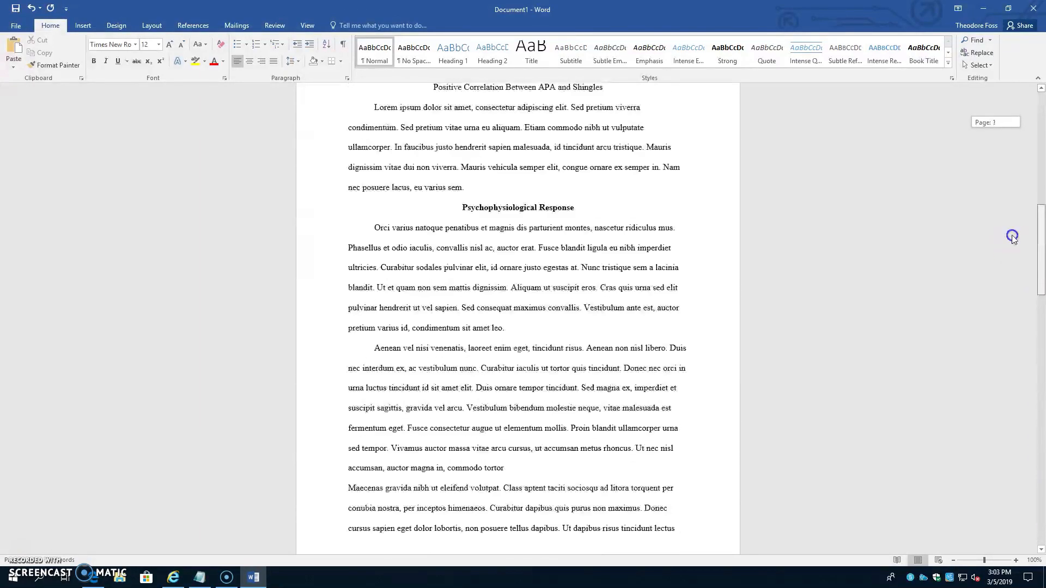